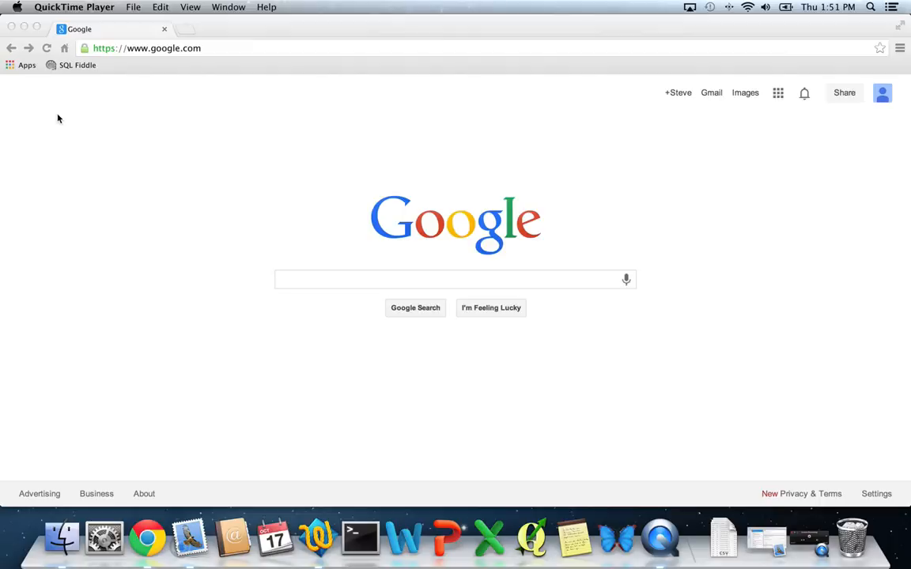
mouse_move(103, 105)
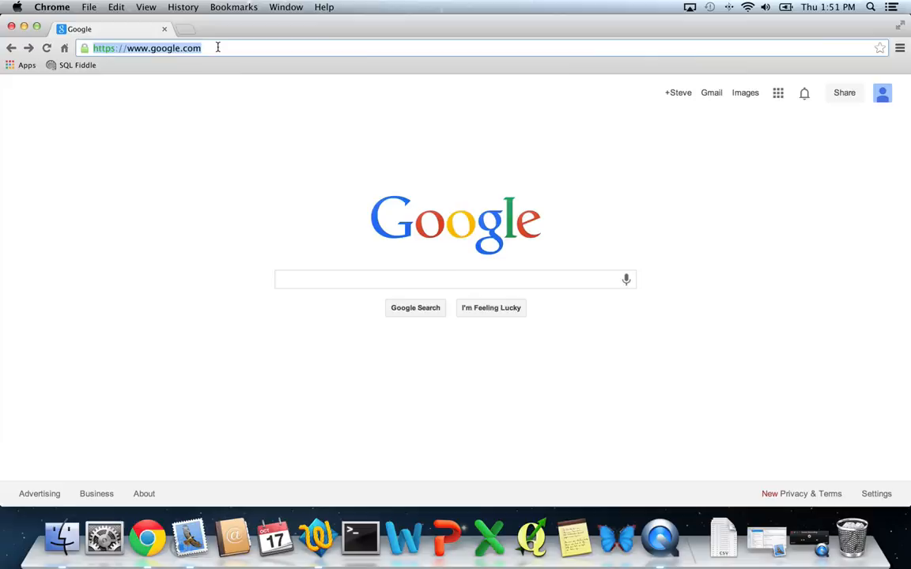
Load the Redmine projects page at projects.nceas.ucsb.edu/nceas/projects
click(197, 47)
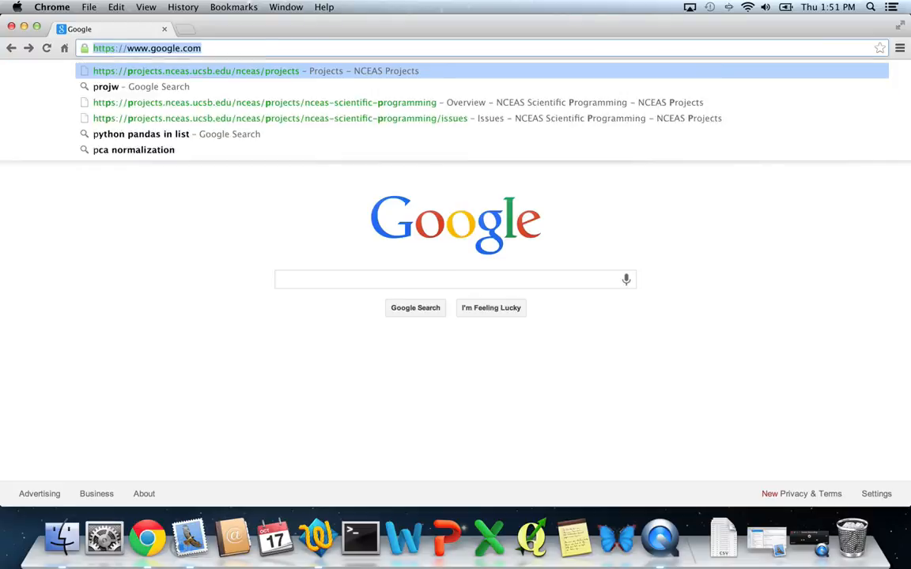
text(projects.nceas.ucsb.edu/nceas/projects)
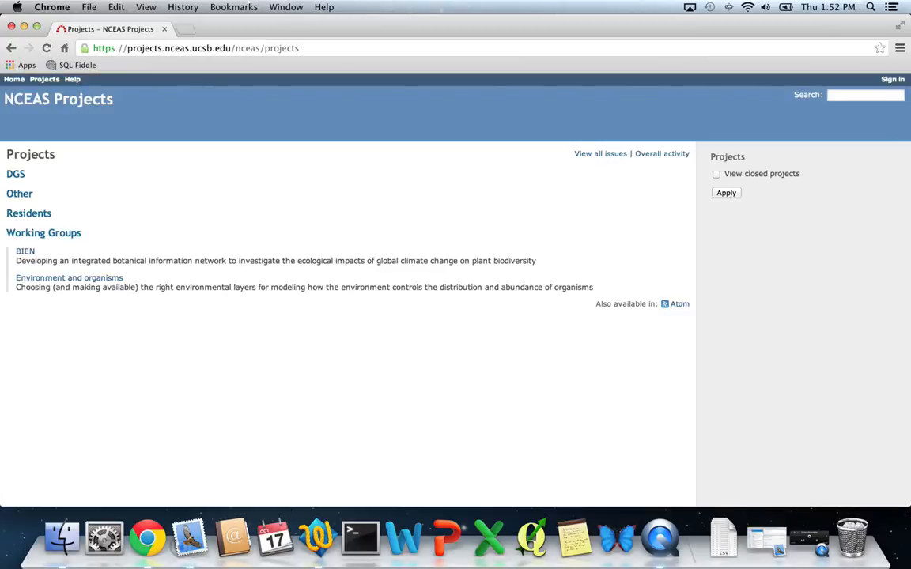
mouse_move(202, 167)
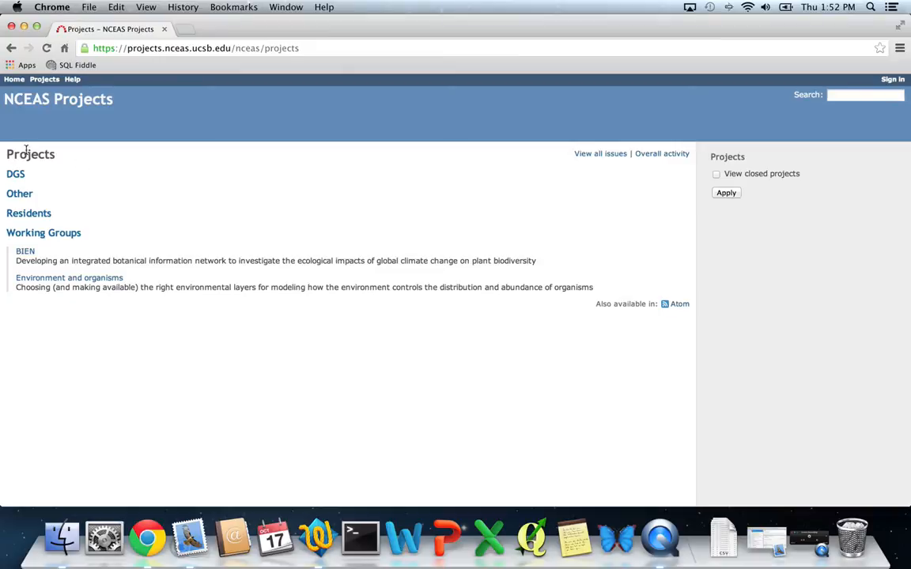
mouse_move(76, 277)
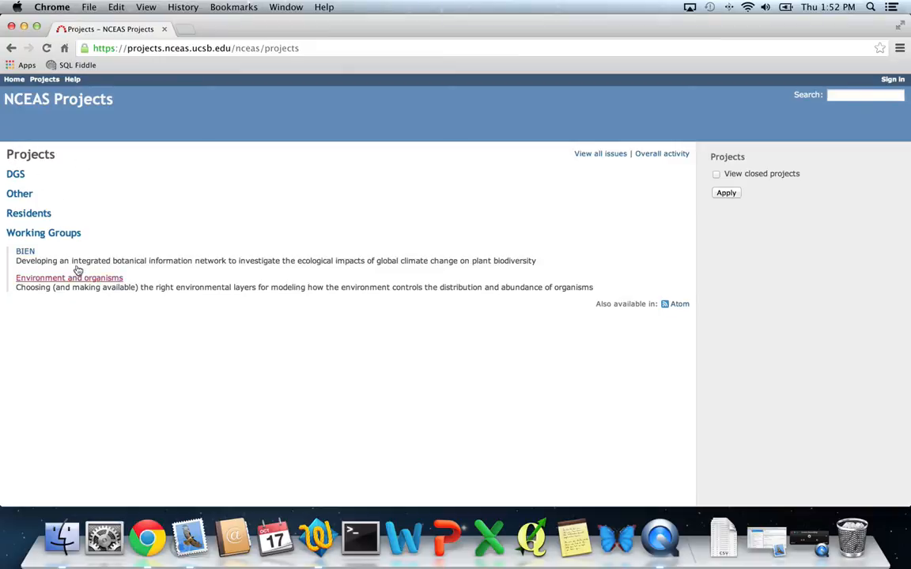
mouse_move(114, 307)
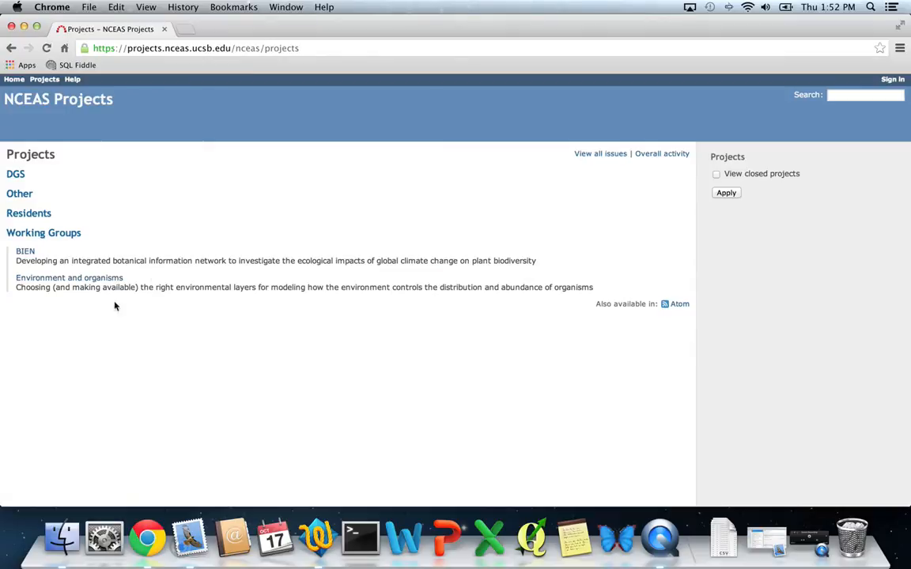
mouse_move(372, 209)
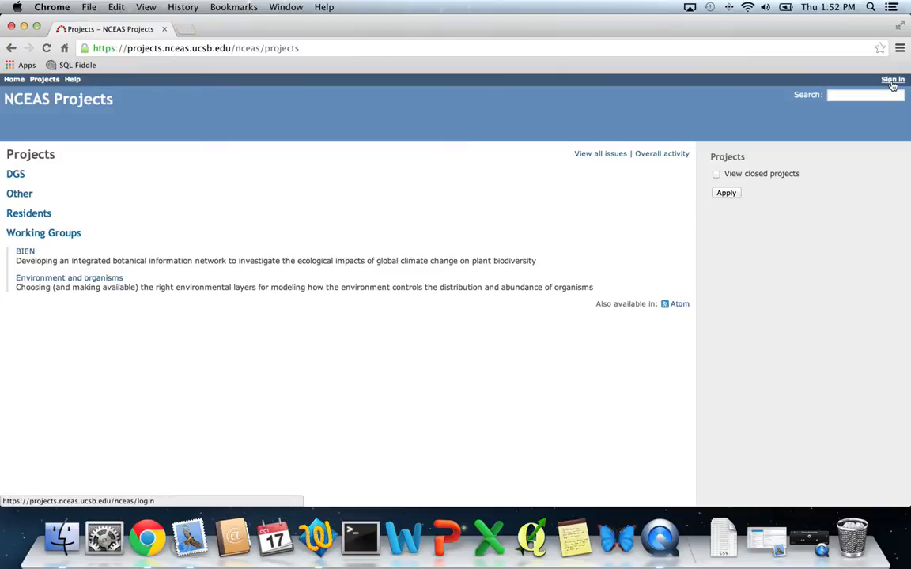
Sign in to NCEAS Projects as user 'hastings' to see the full project list
click(892, 79)
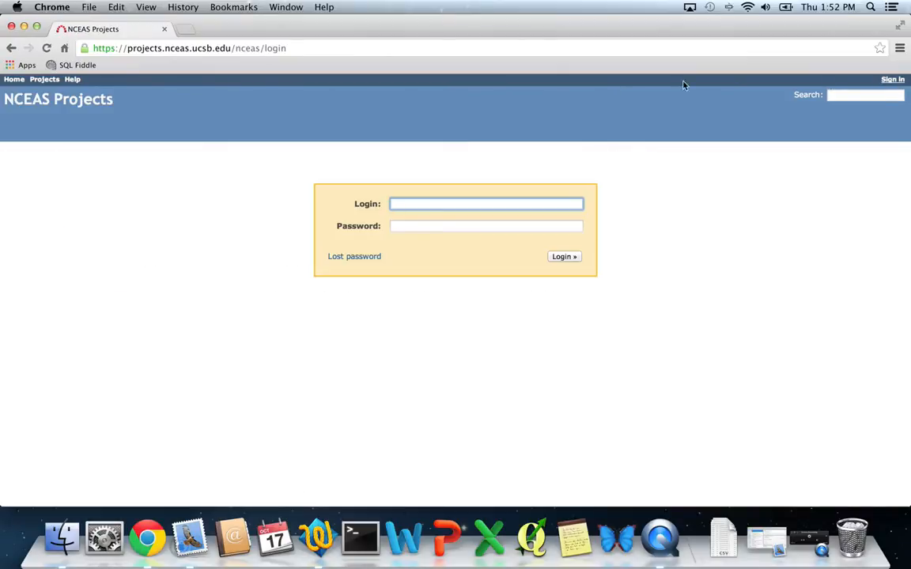
click(487, 202)
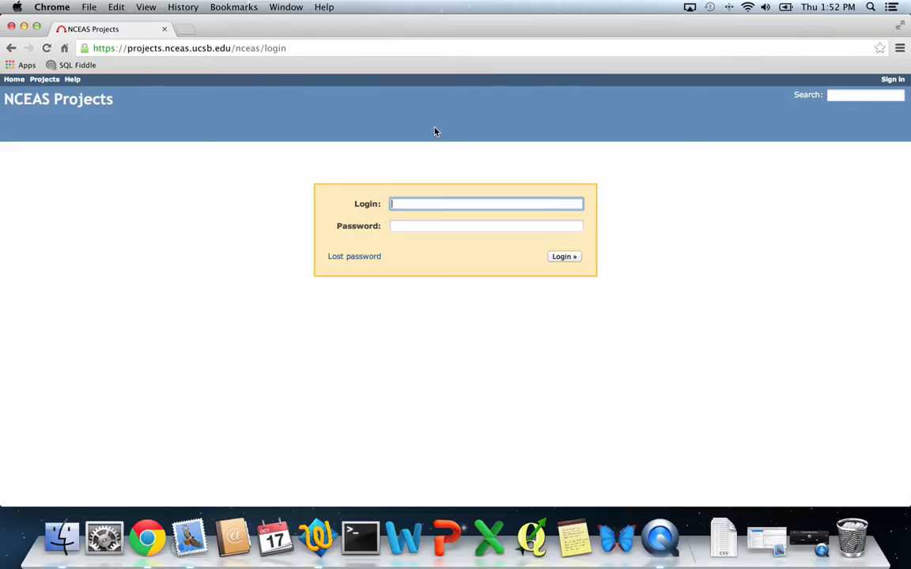
text(hastings)
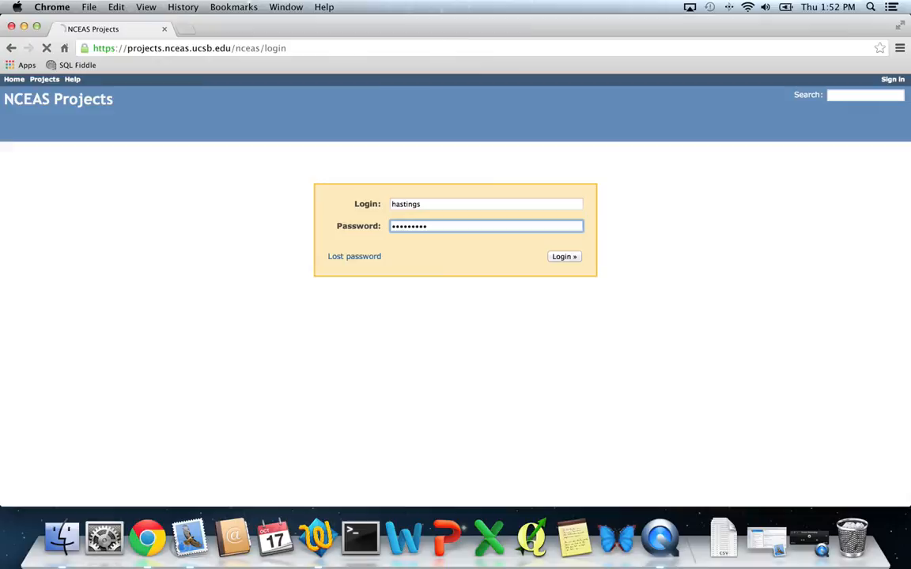
click(563, 256)
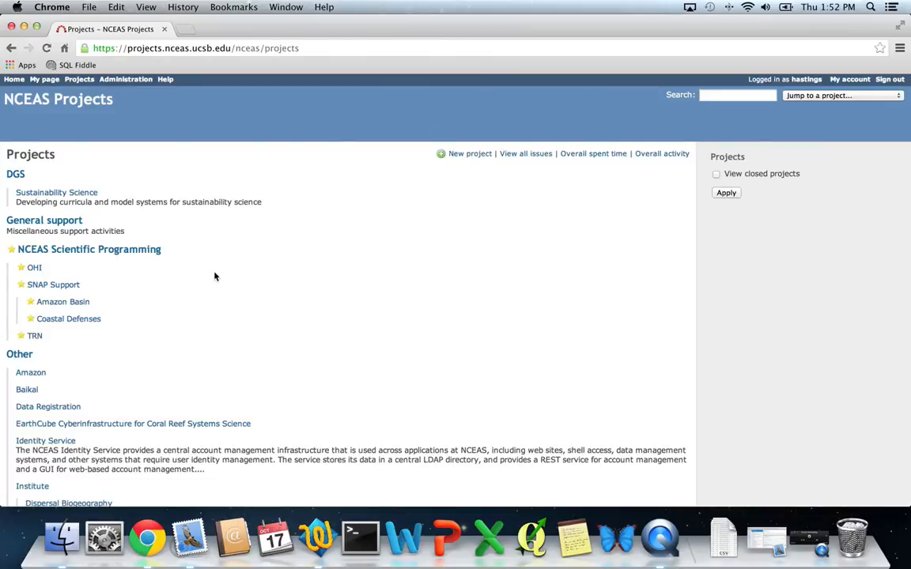
scroll(down, 3)
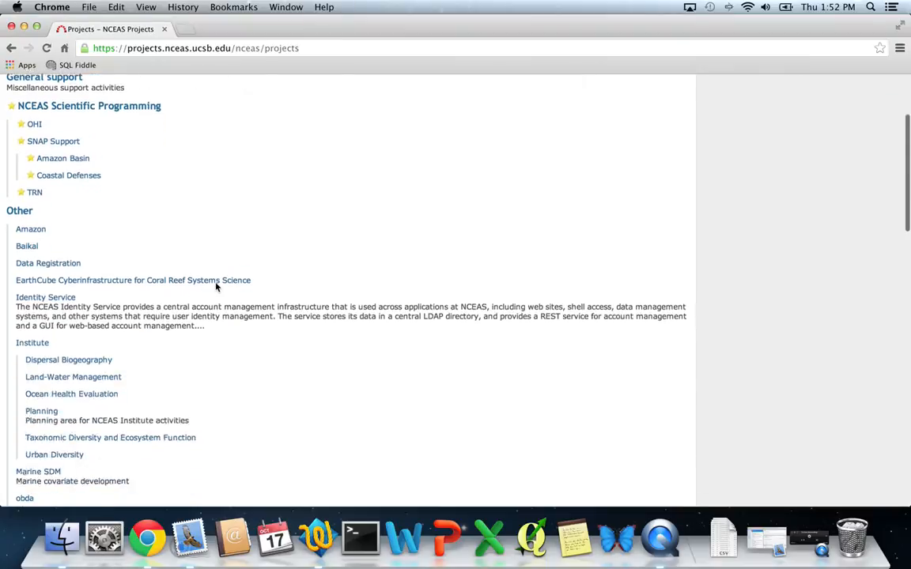
scroll(down, 3)
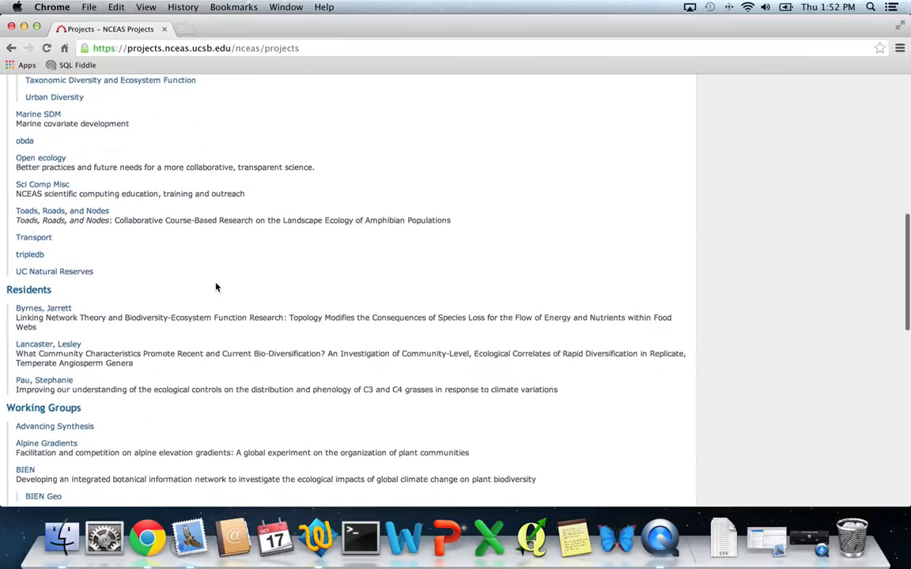
scroll(down, 3)
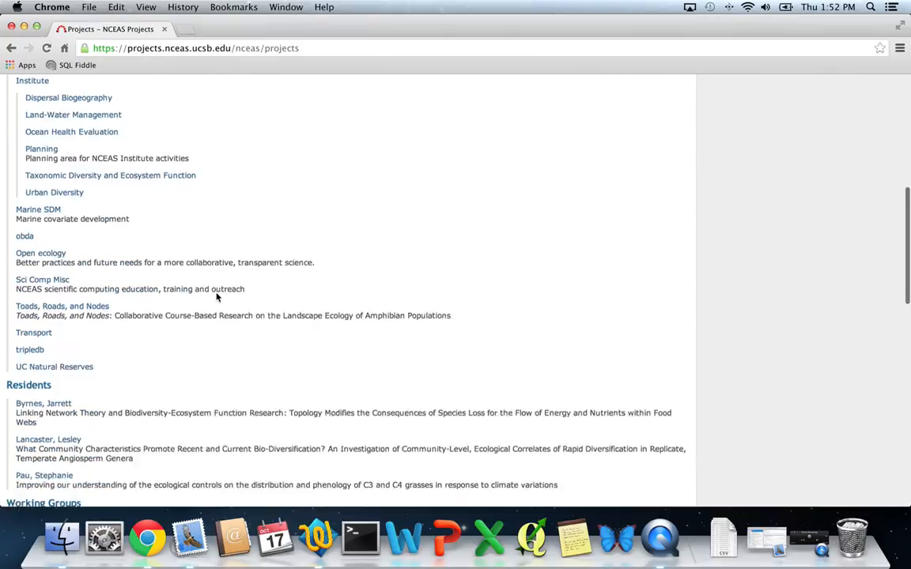
scroll(down, 3)
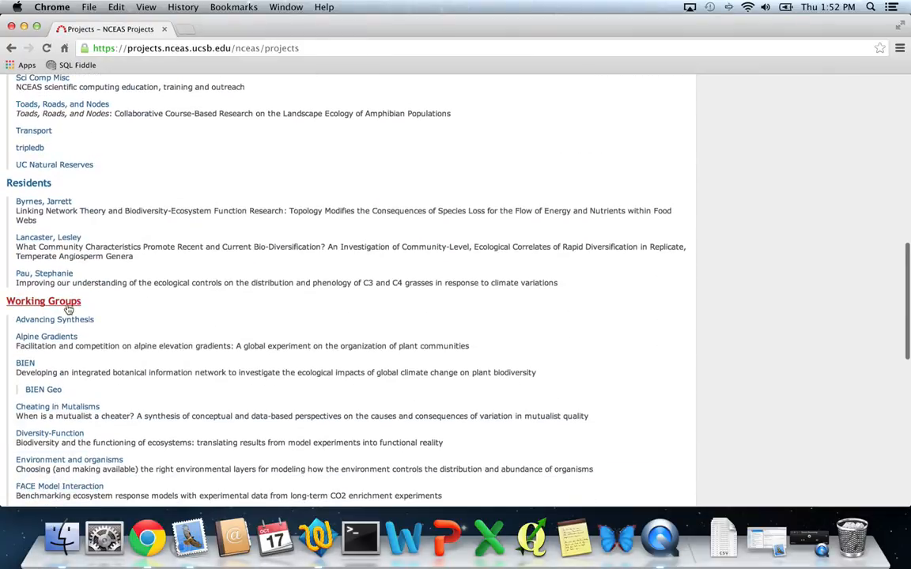
scroll(down, 3)
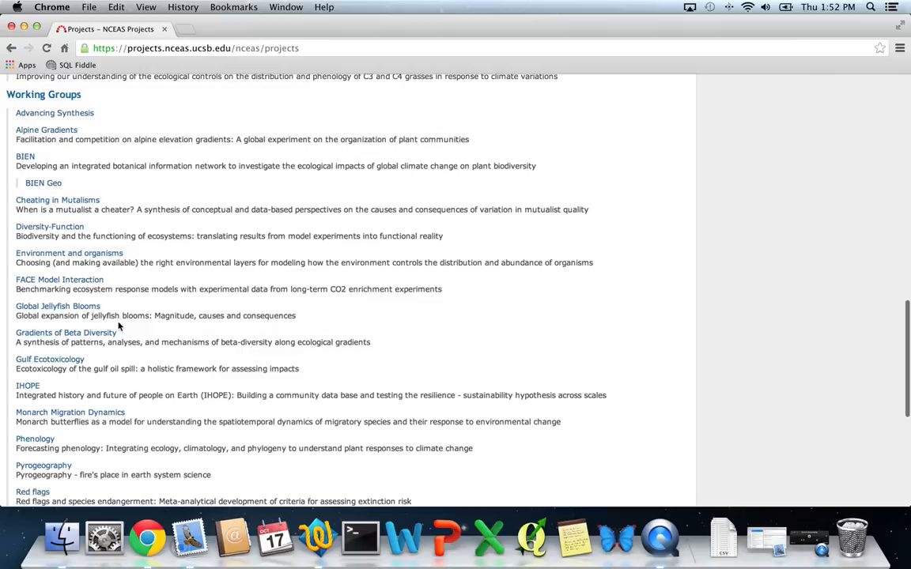
scroll(down, 3)
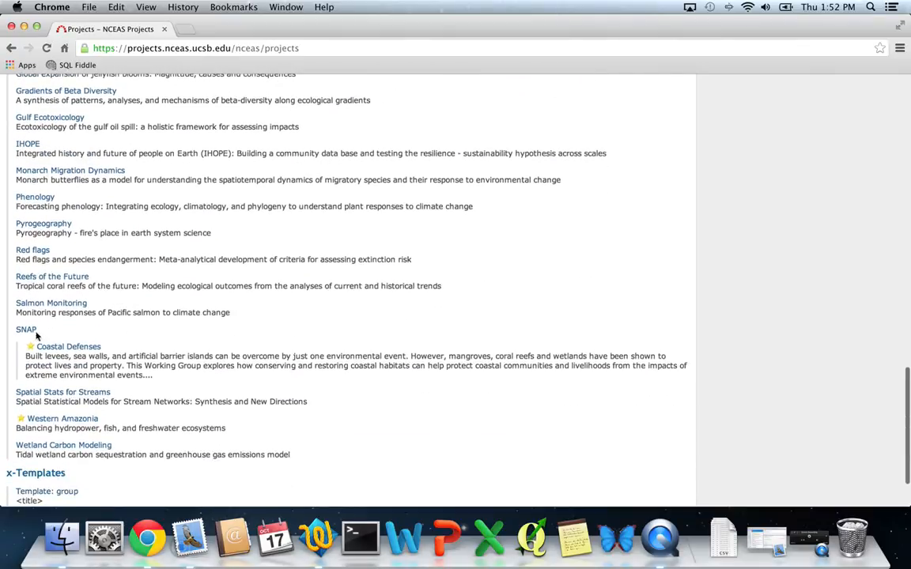
mouse_move(67, 346)
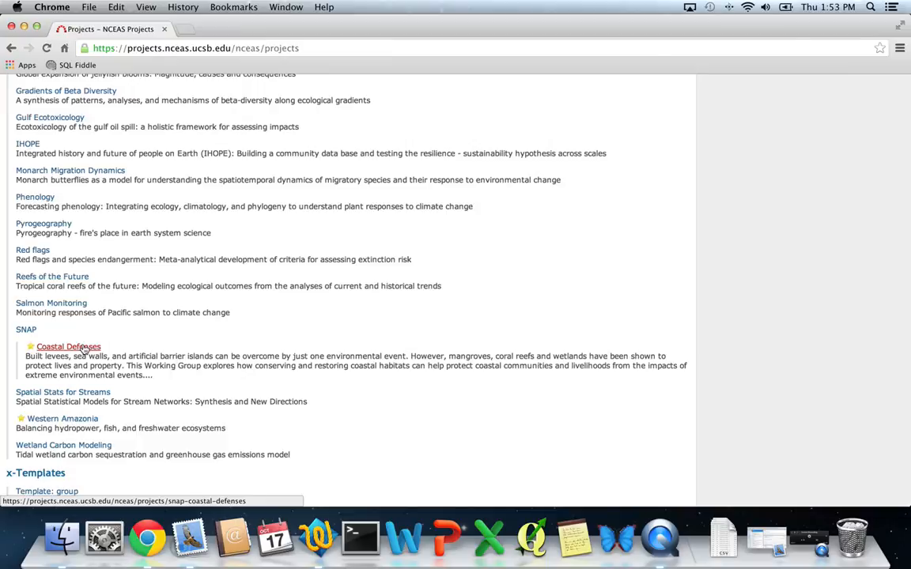
Open the Coastal Defenses project overview under the SNAP working group
click(67, 346)
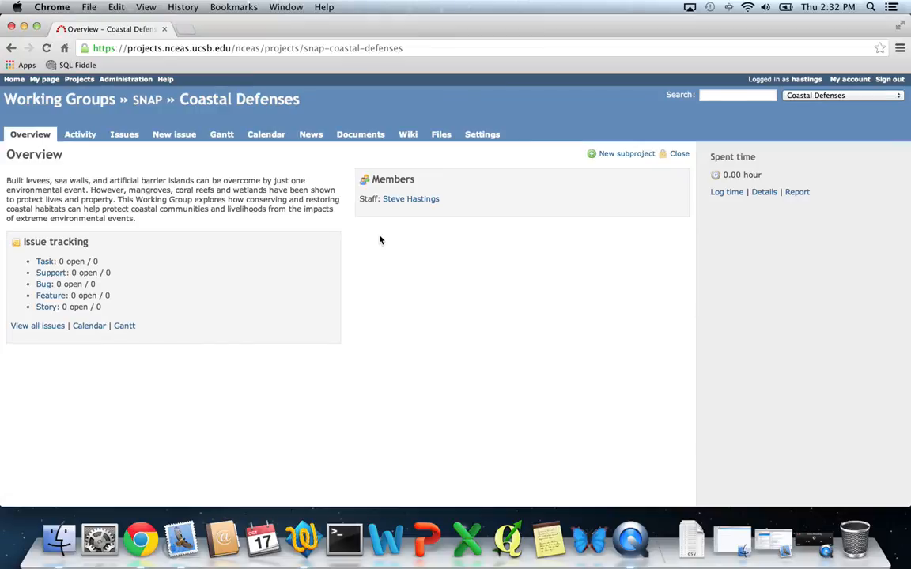
mouse_move(417, 182)
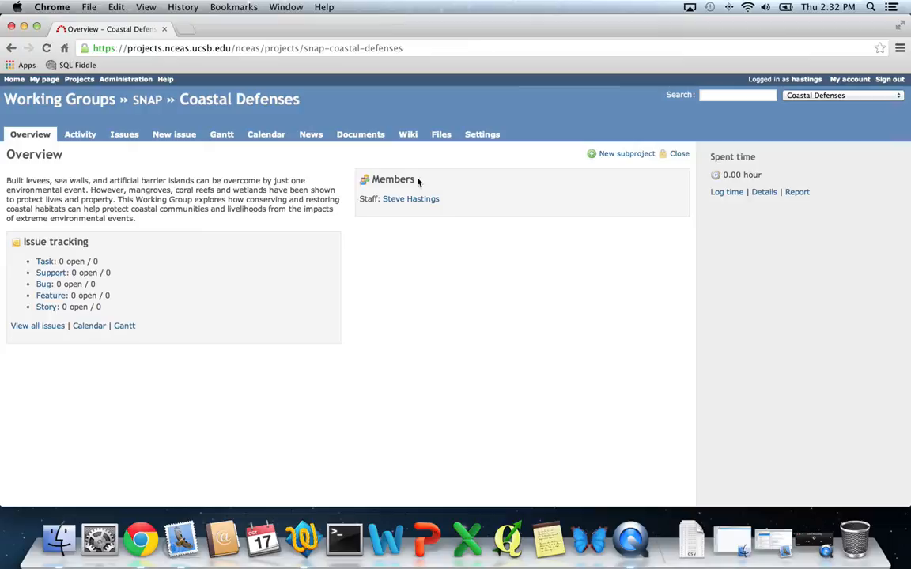
mouse_move(166, 176)
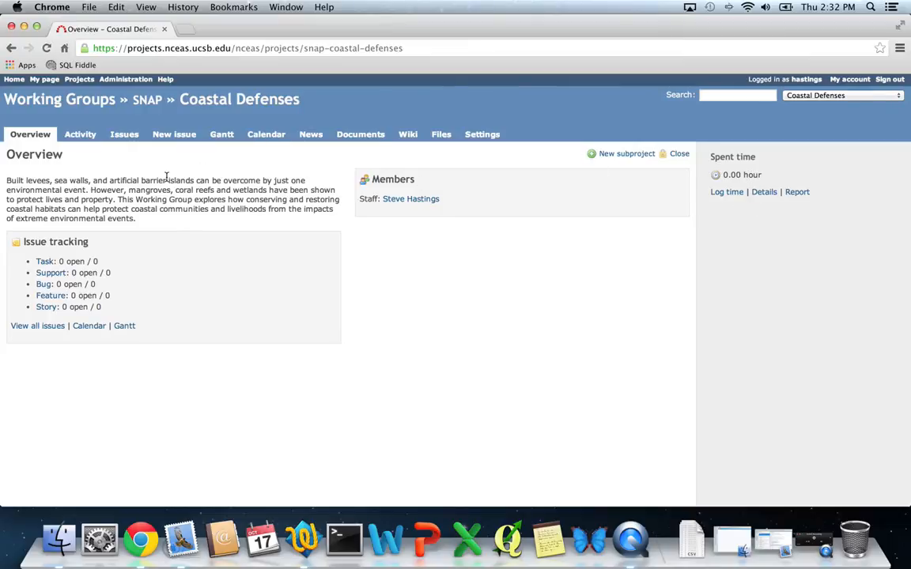
mouse_move(180, 328)
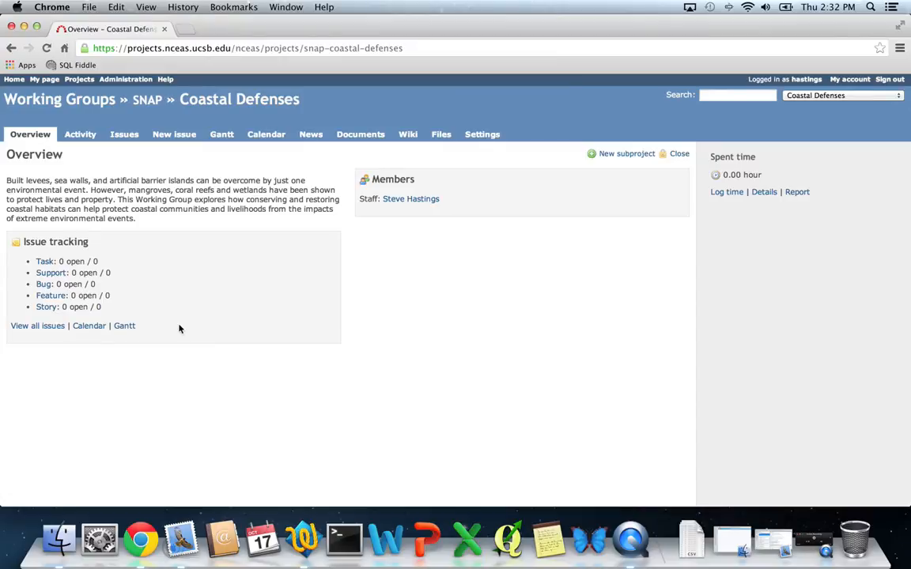
mouse_move(174, 134)
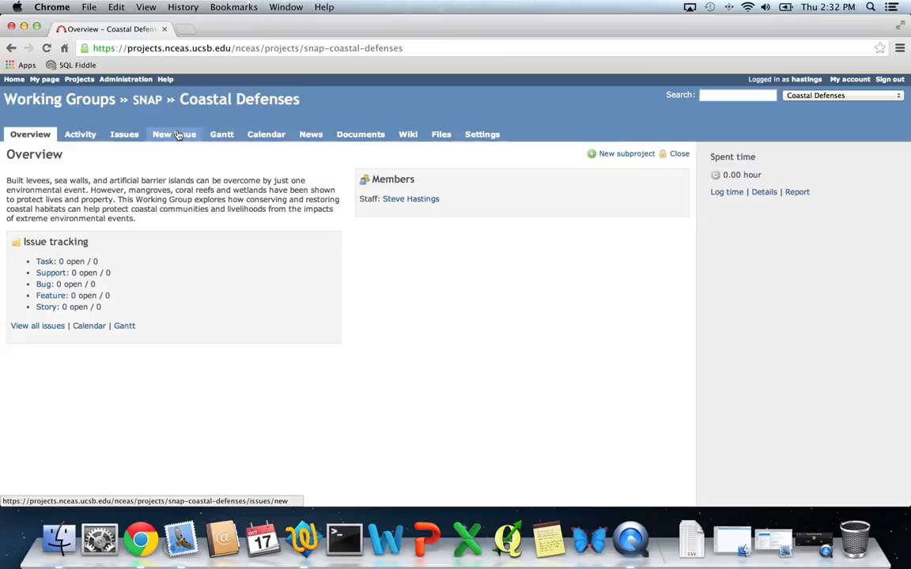
Start a new issue in Coastal Defenses with subject 'task1', clearing a date typed into the description
click(174, 133)
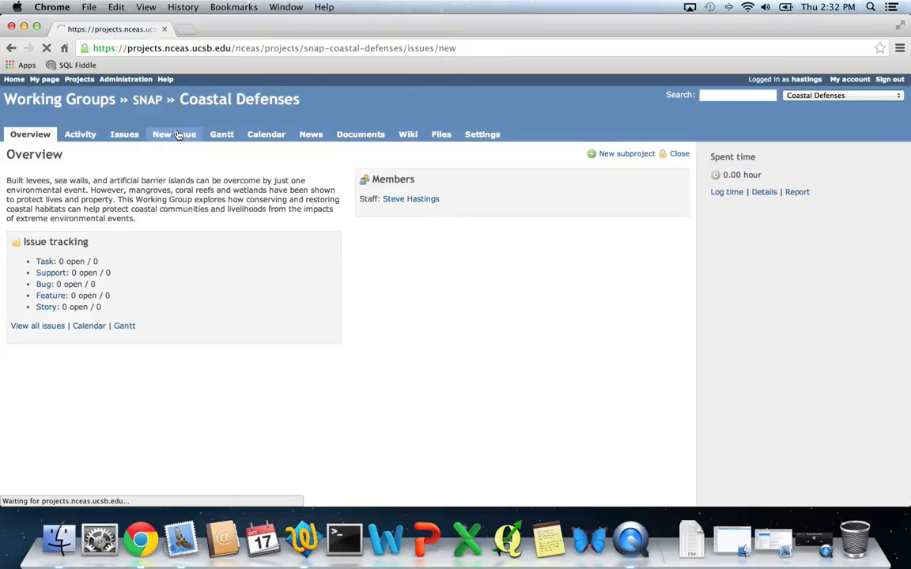
click(174, 133)
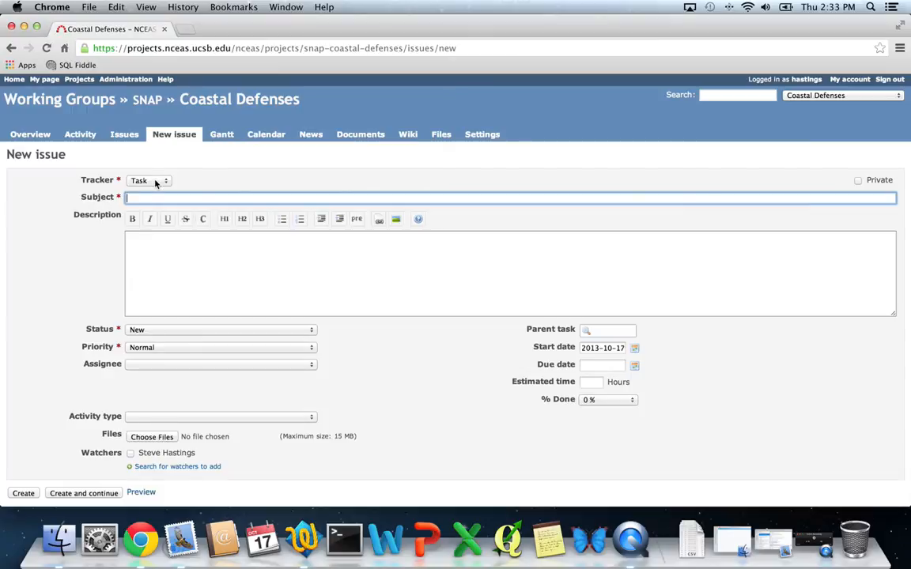
text(t)
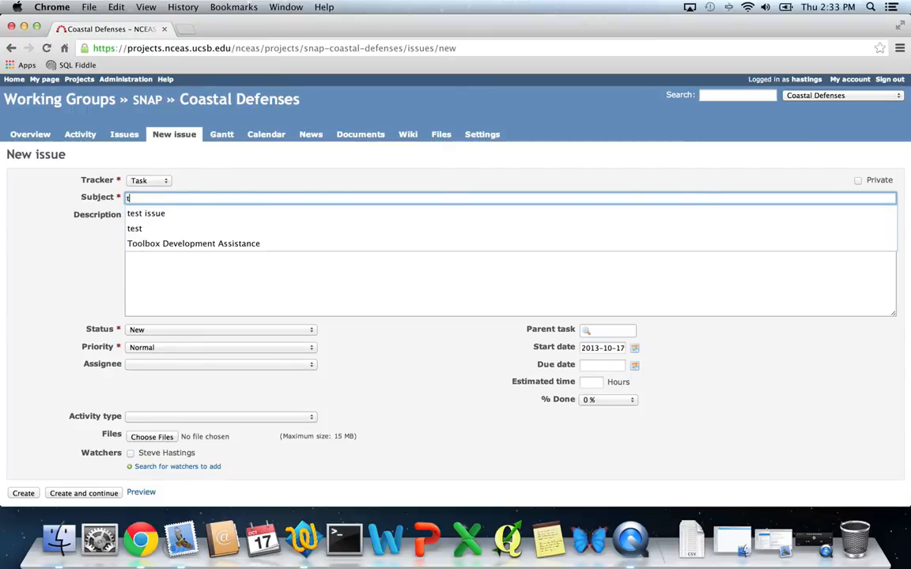
text(ask1)
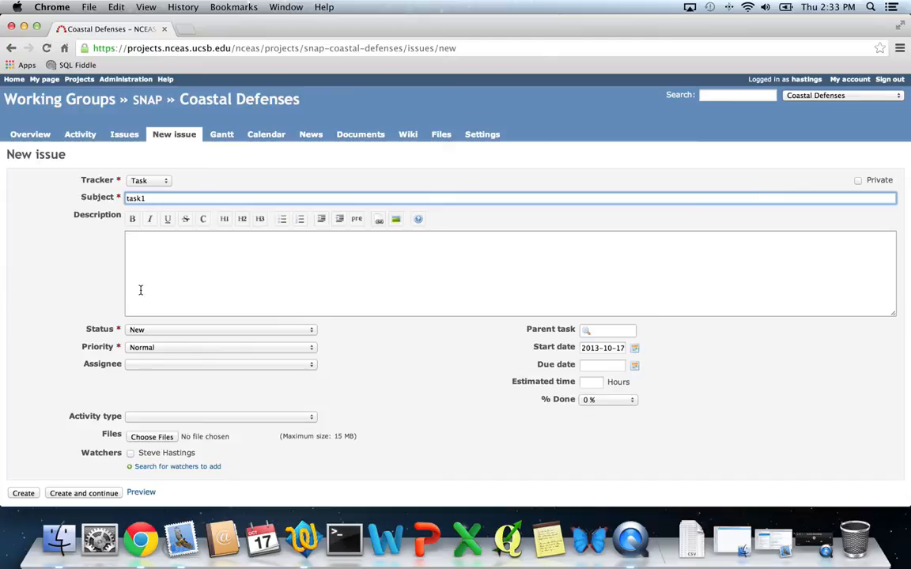
click(165, 287)
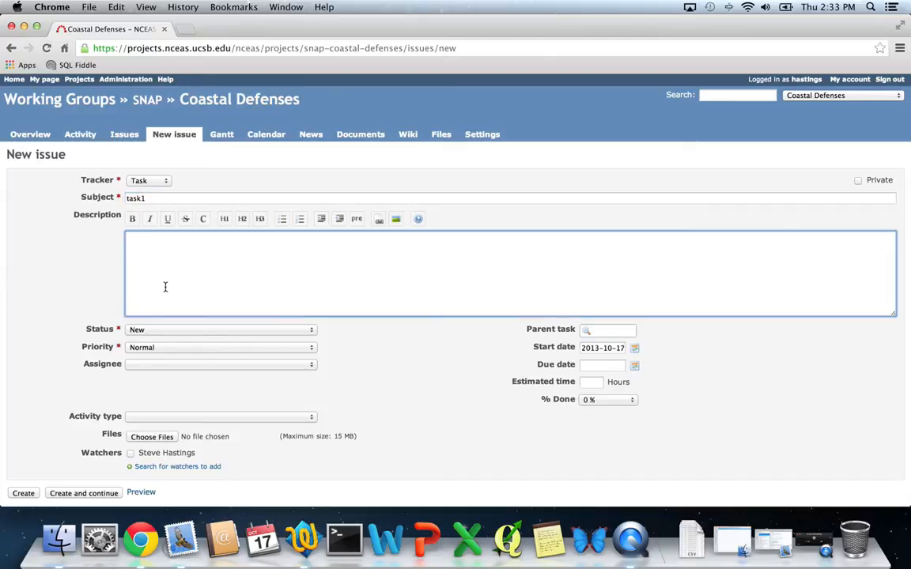
mouse_move(186, 341)
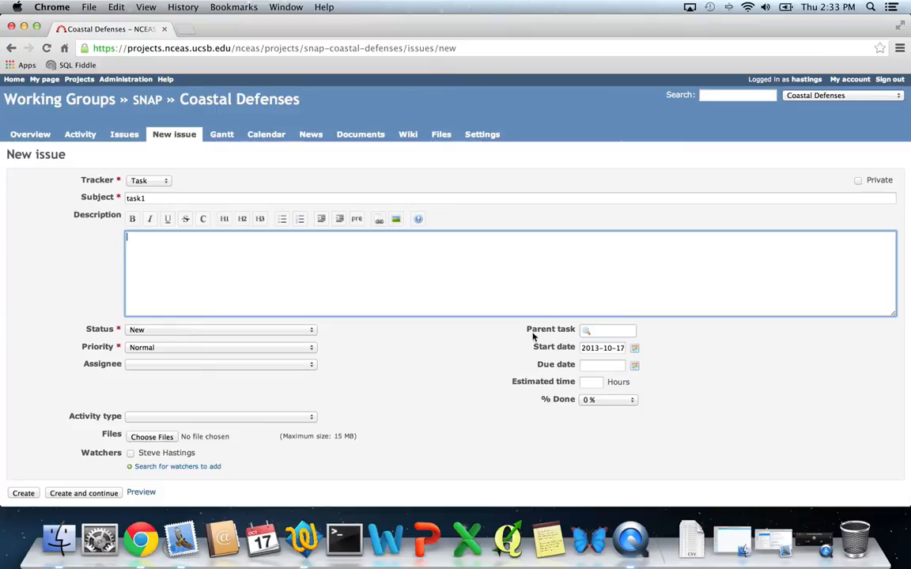
mouse_move(164, 418)
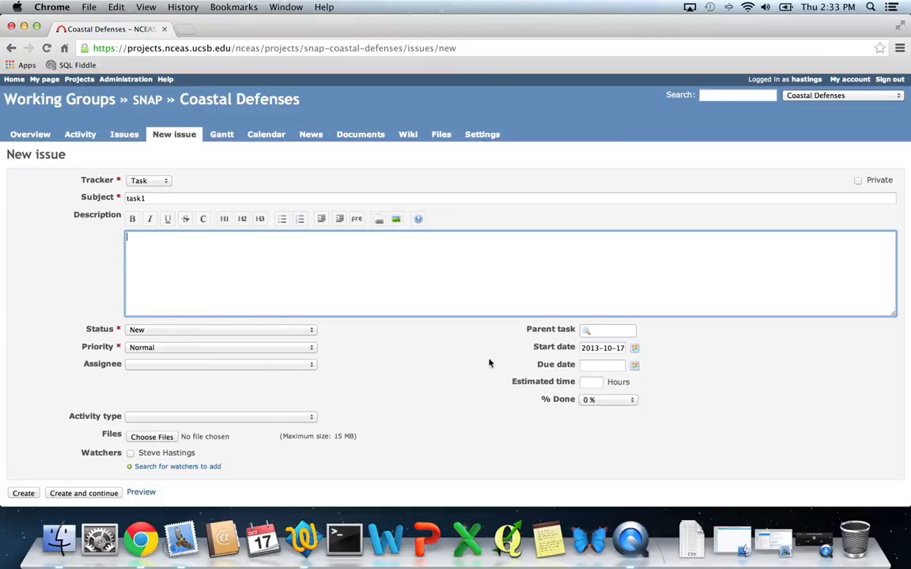
text(2013)
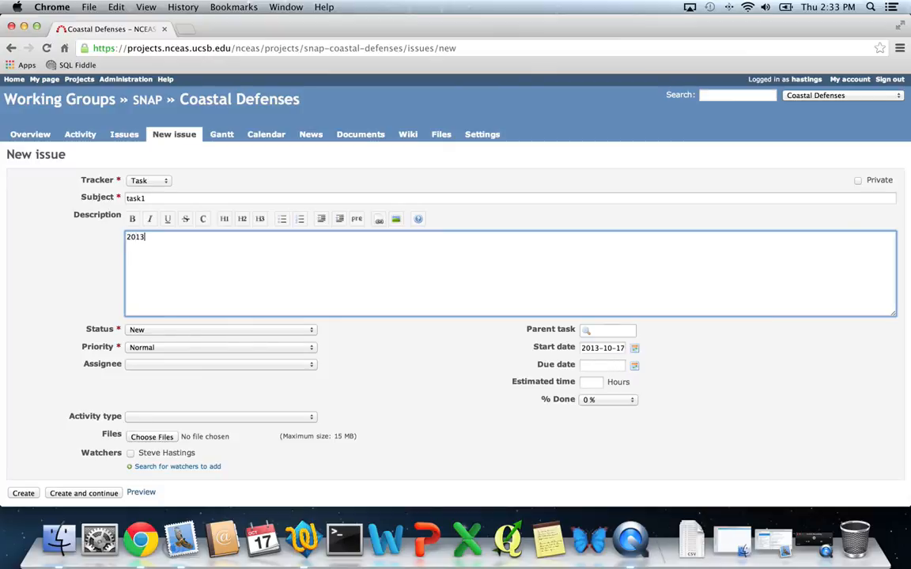
key(Backspace)
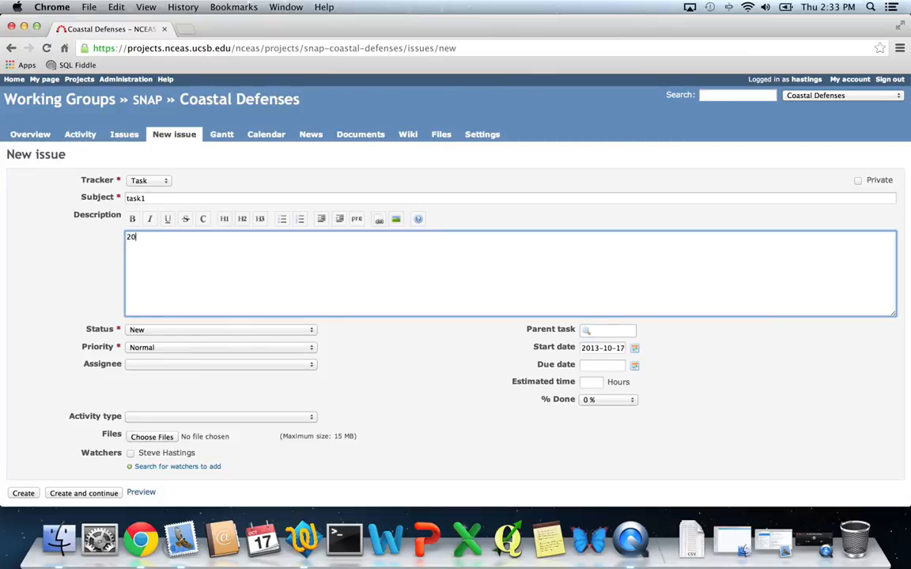
Enter due date 2013-10-18 and create the task, confirmed as issue #779
click(601, 363)
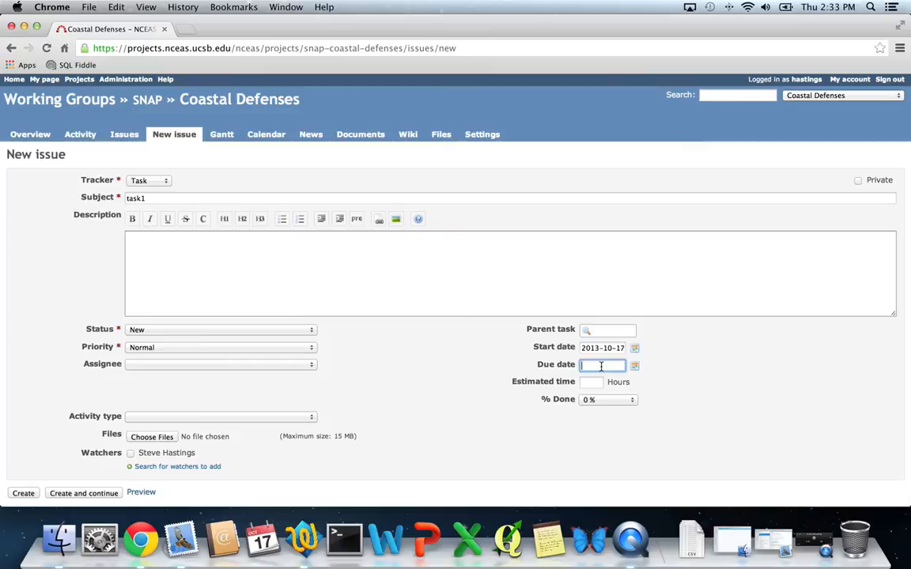
text(2013-10-18)
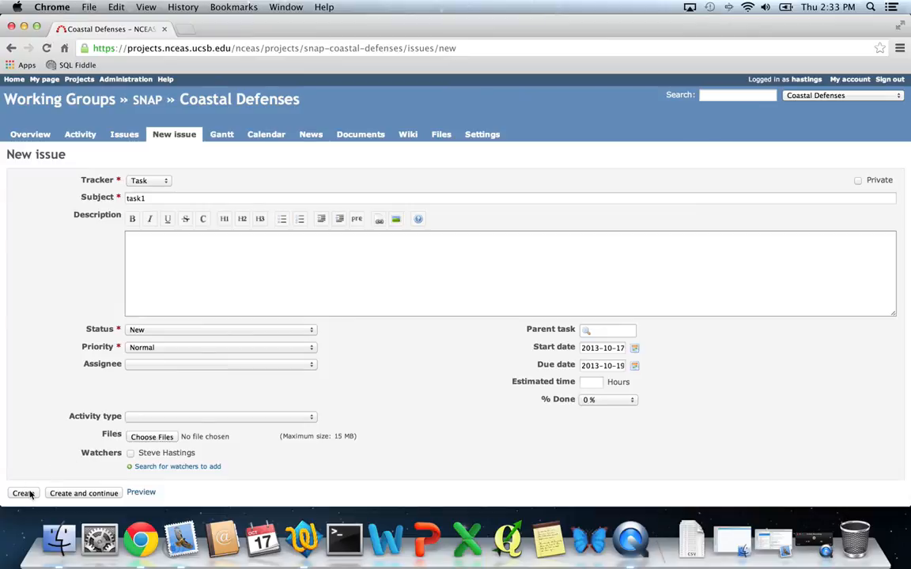
click(22, 494)
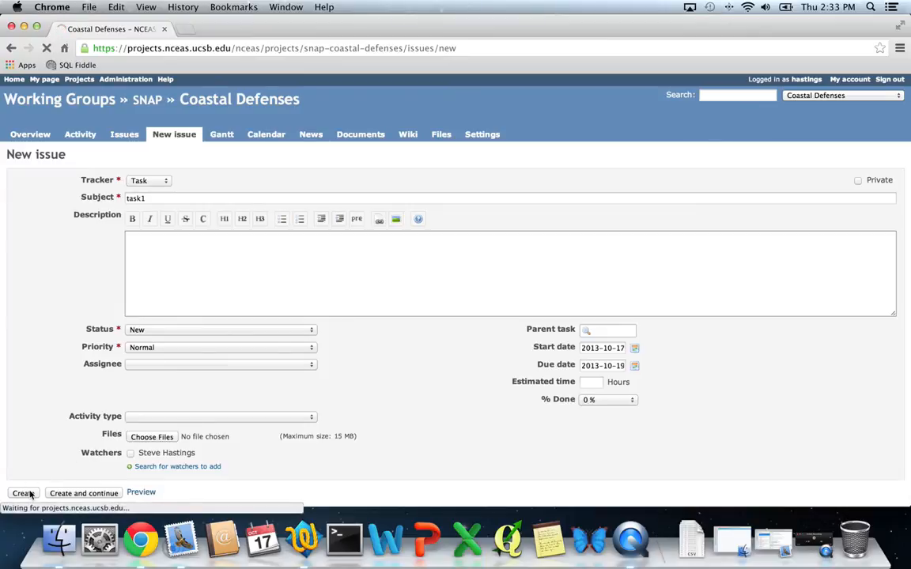
click(19, 493)
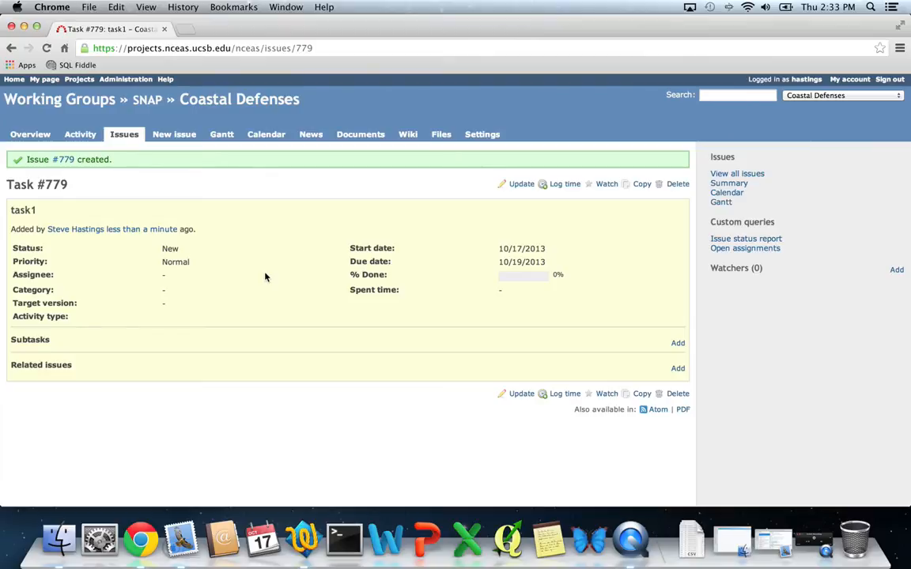
mouse_move(522, 189)
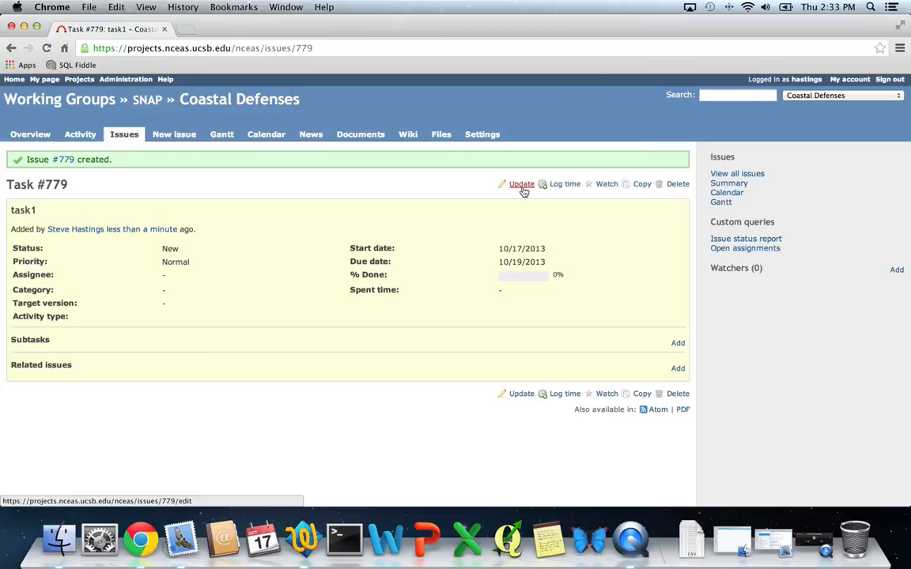
mouse_move(670, 193)
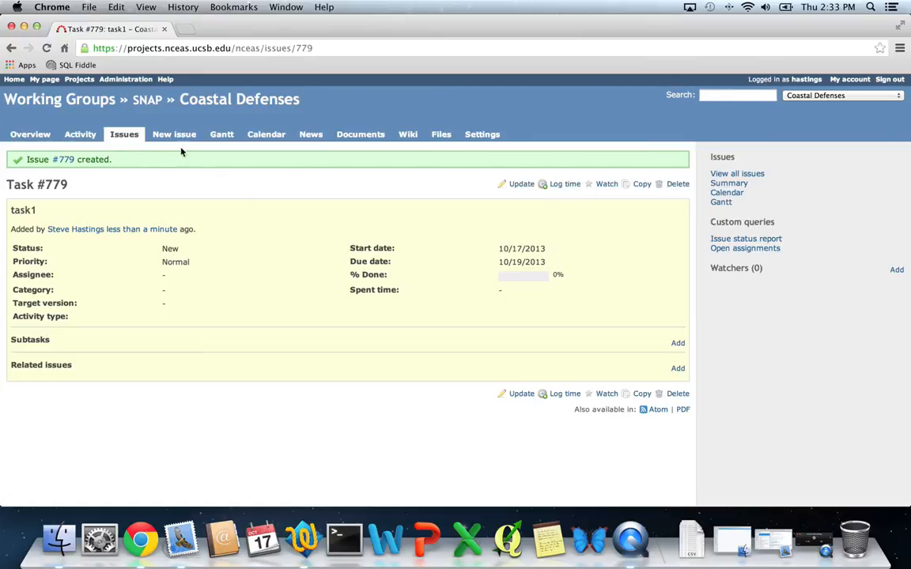
Open task1 (#779) from the project's issues list and bring up its update form
click(123, 133)
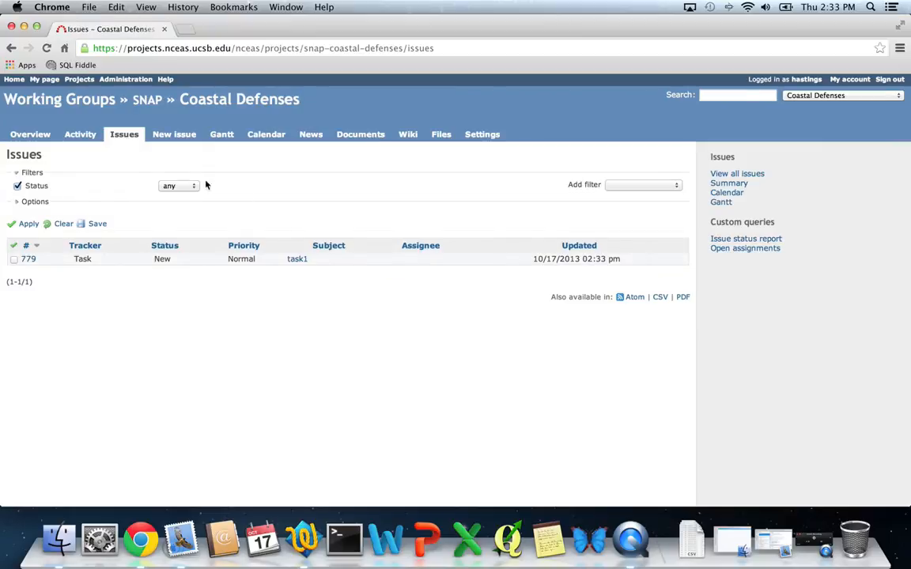
mouse_move(297, 263)
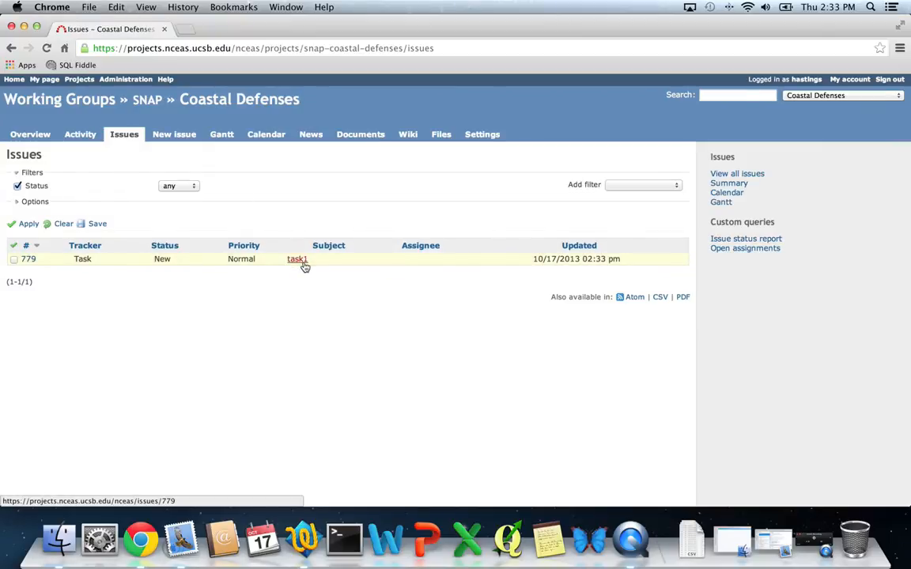
click(297, 259)
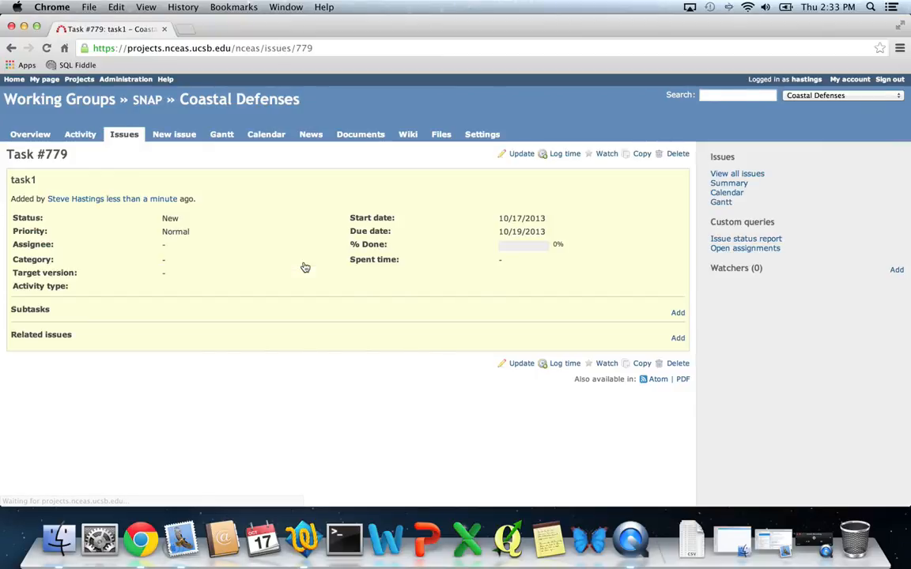
mouse_move(237, 206)
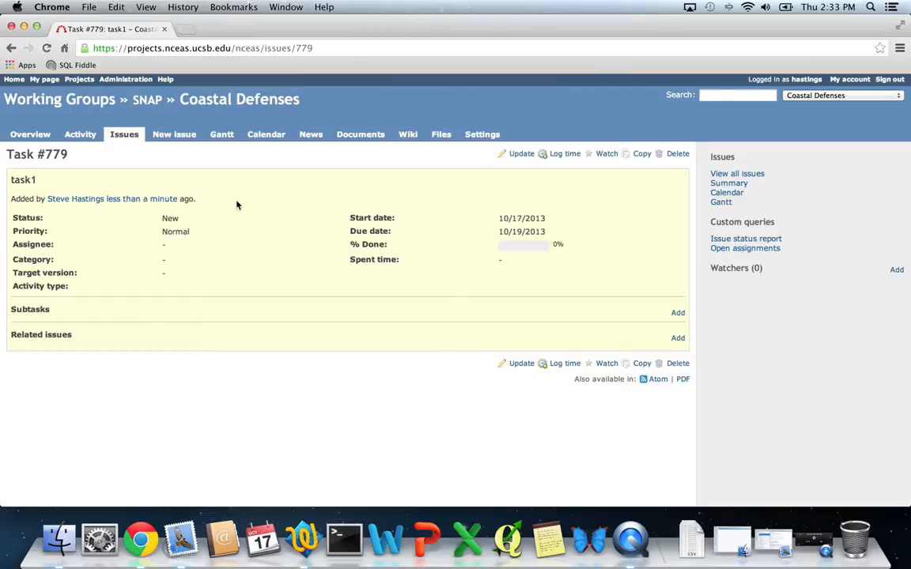
mouse_move(605, 206)
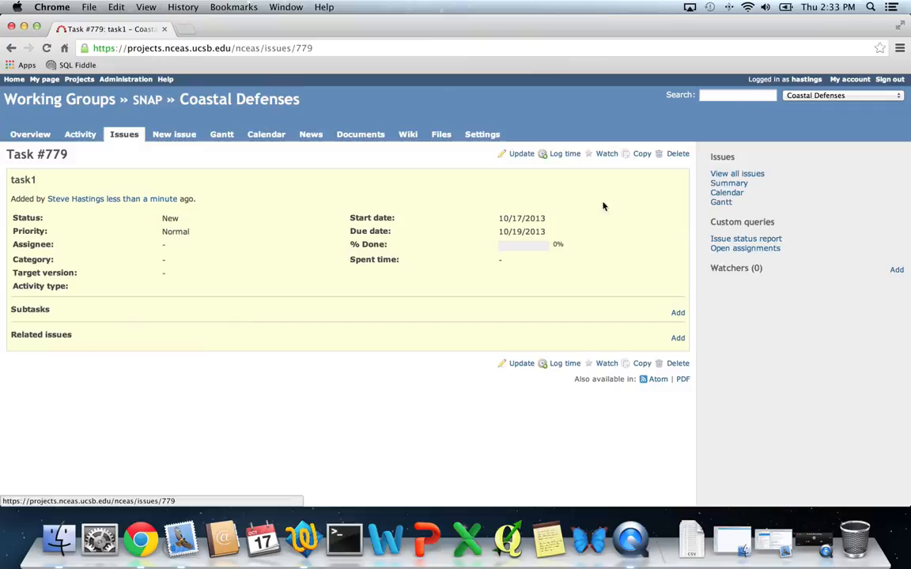
mouse_move(521, 155)
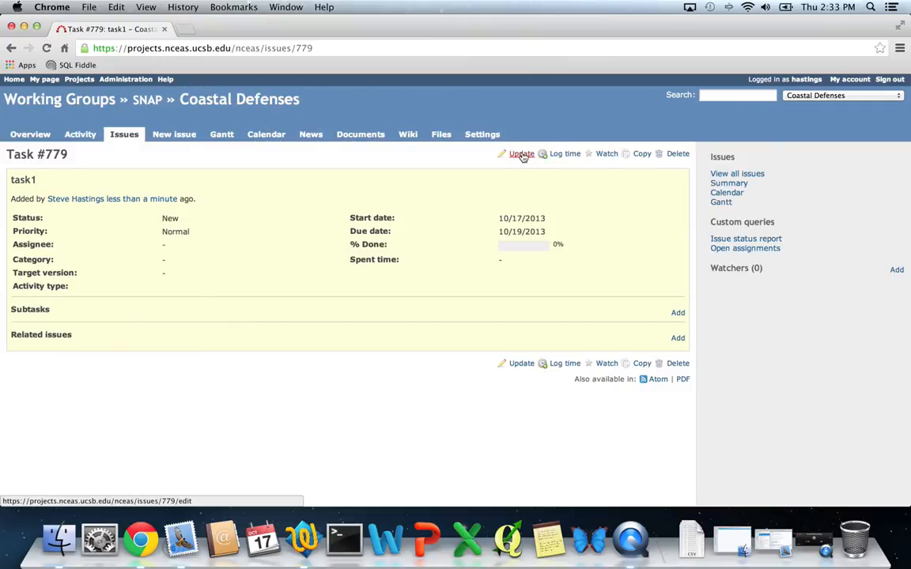
click(521, 154)
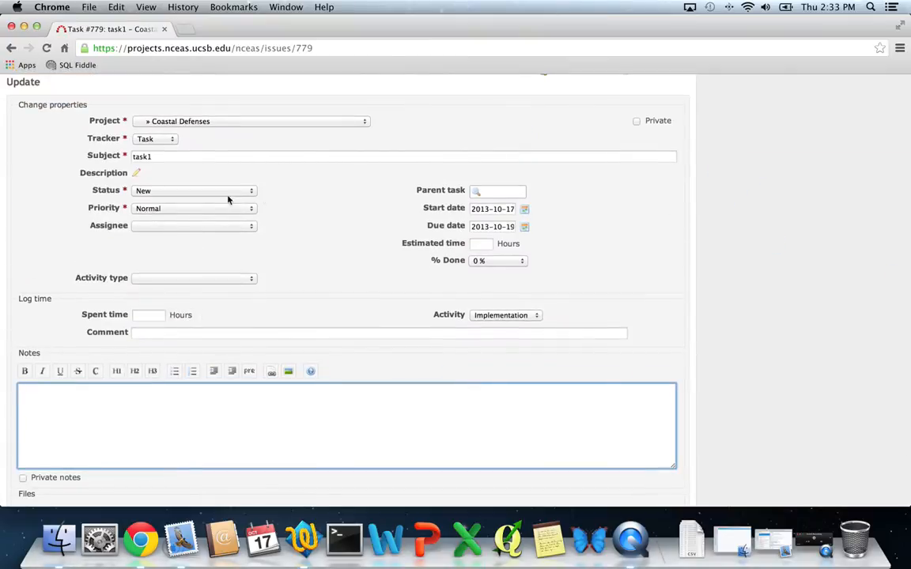
Set task #779 to Resolved, log 2 hours of Implementation time, and submit the update
click(193, 189)
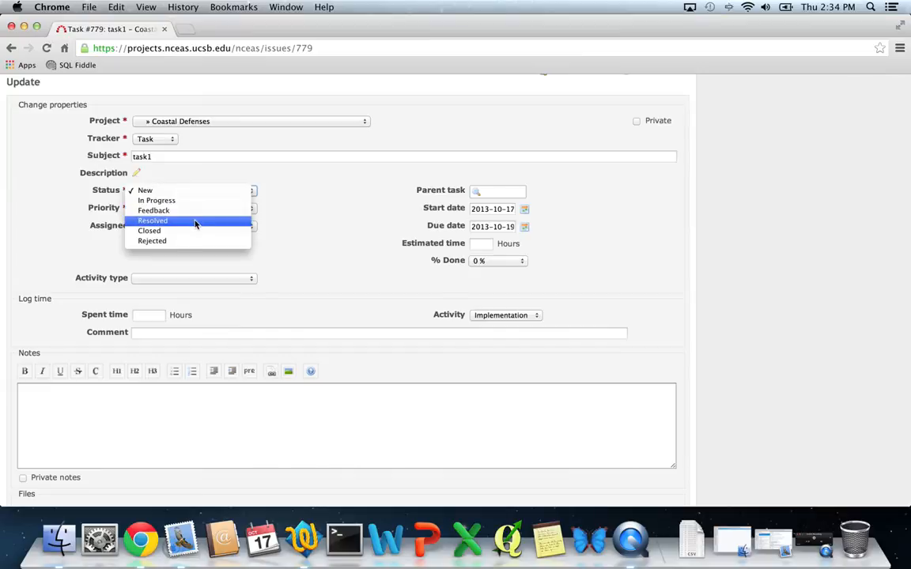
mouse_move(191, 224)
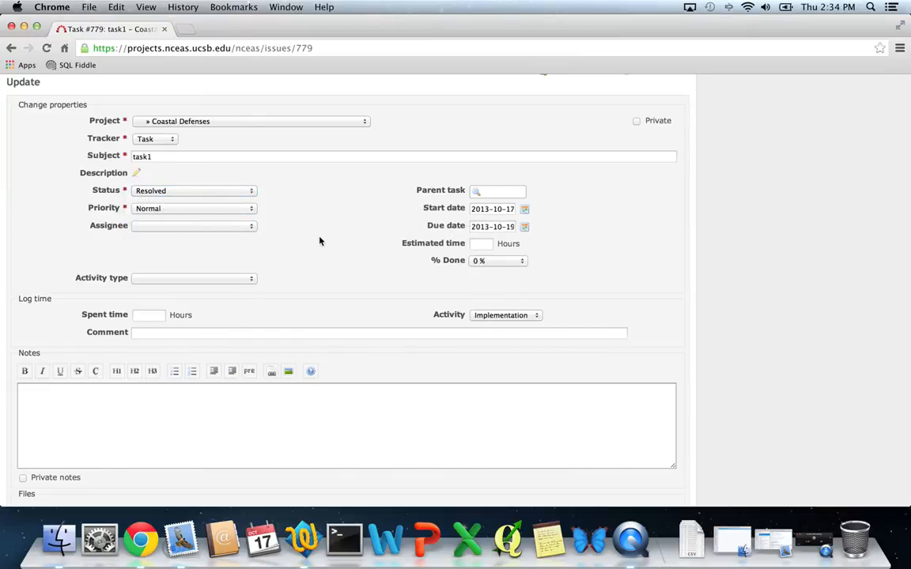
scroll(down, 3)
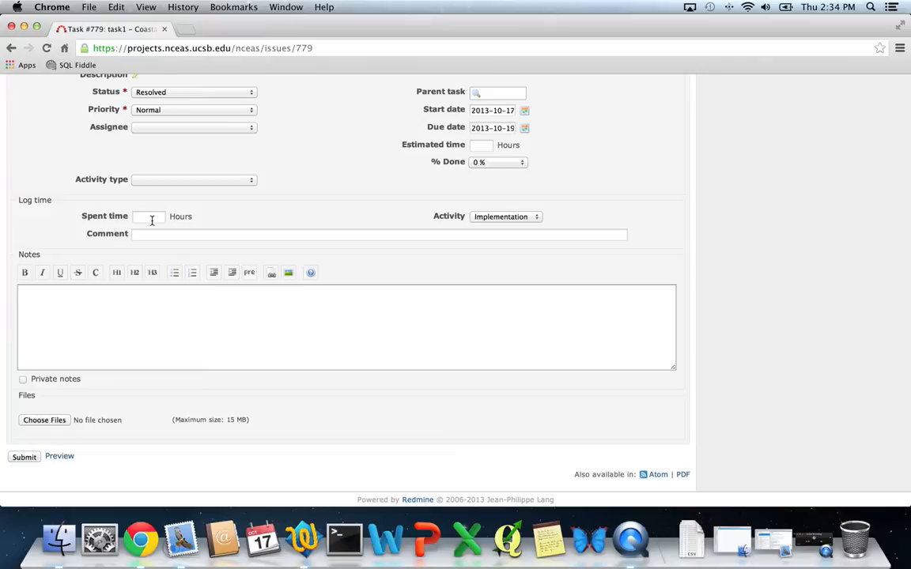
click(149, 216)
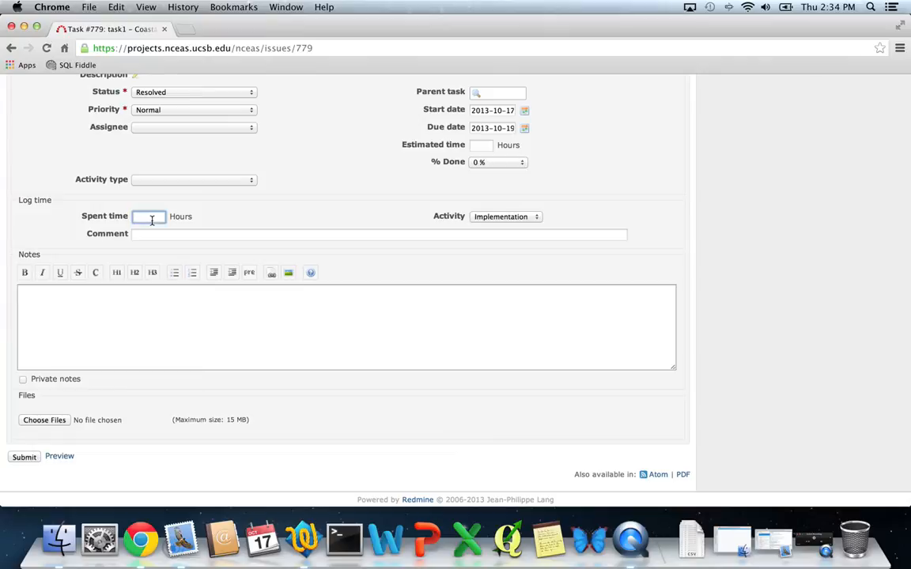
text(2)
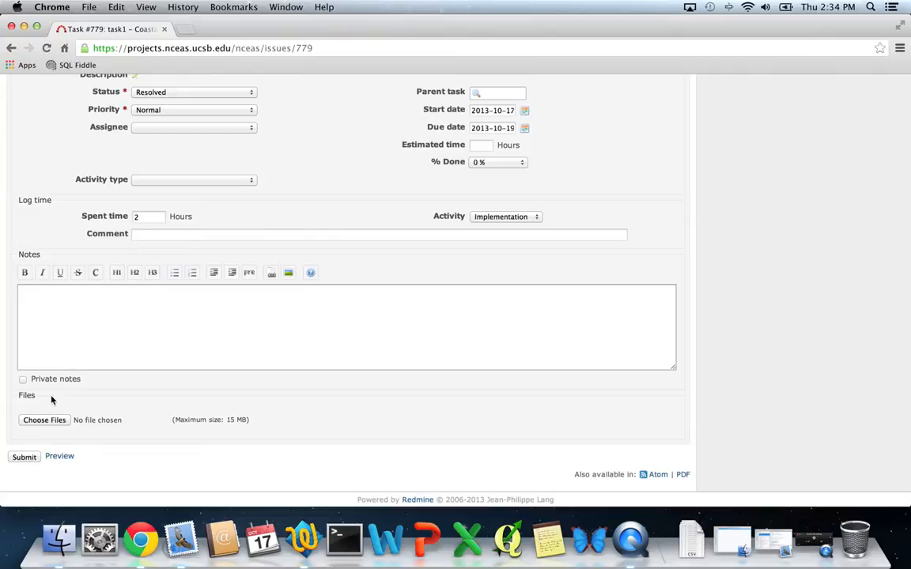
click(22, 457)
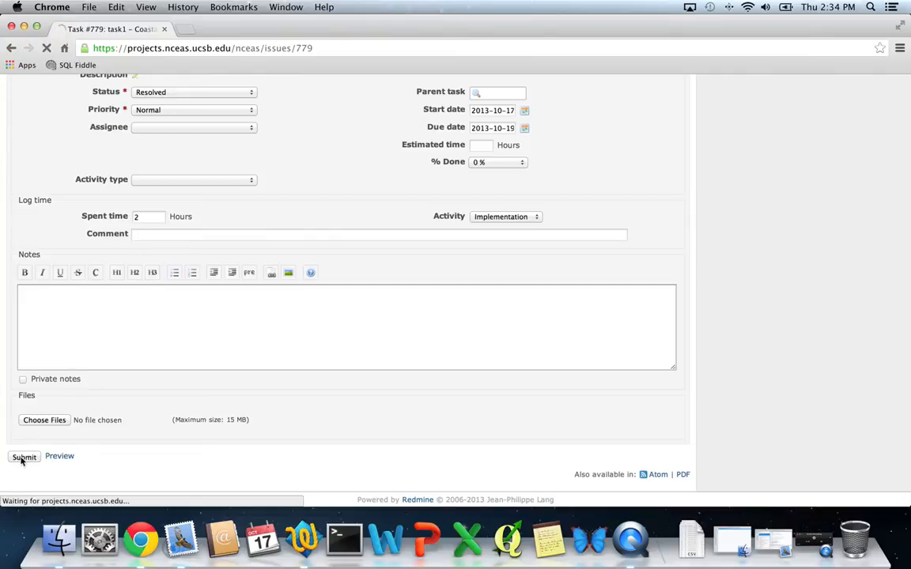
click(22, 458)
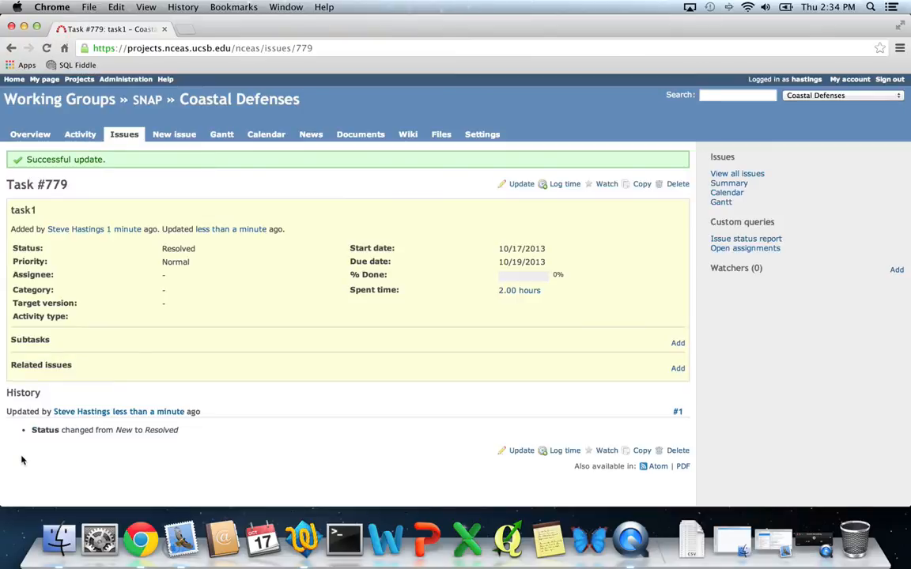
mouse_move(269, 307)
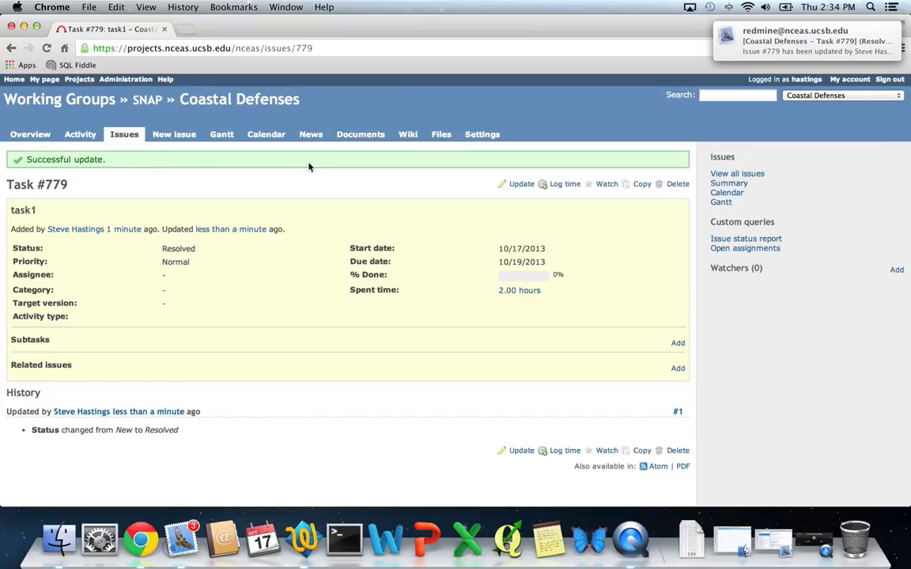
mouse_move(246, 171)
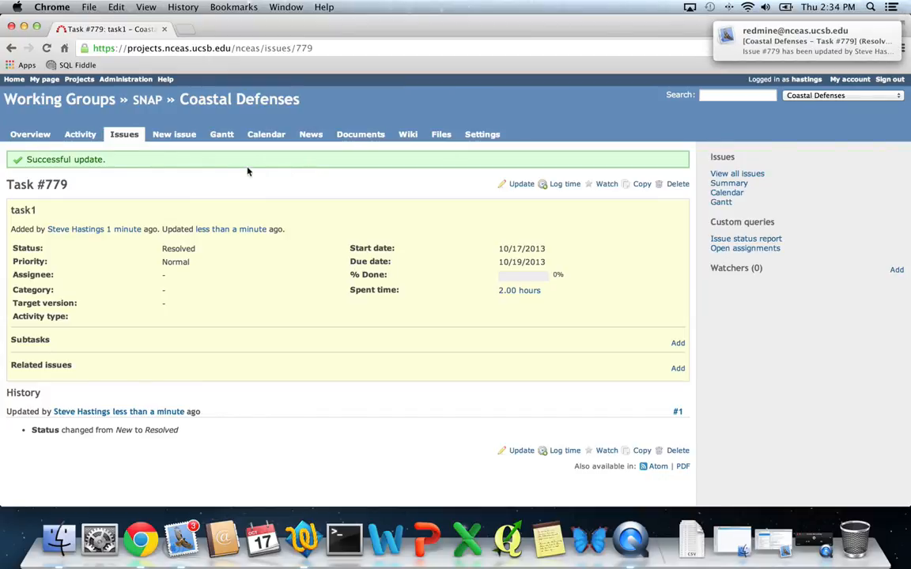
mouse_move(258, 171)
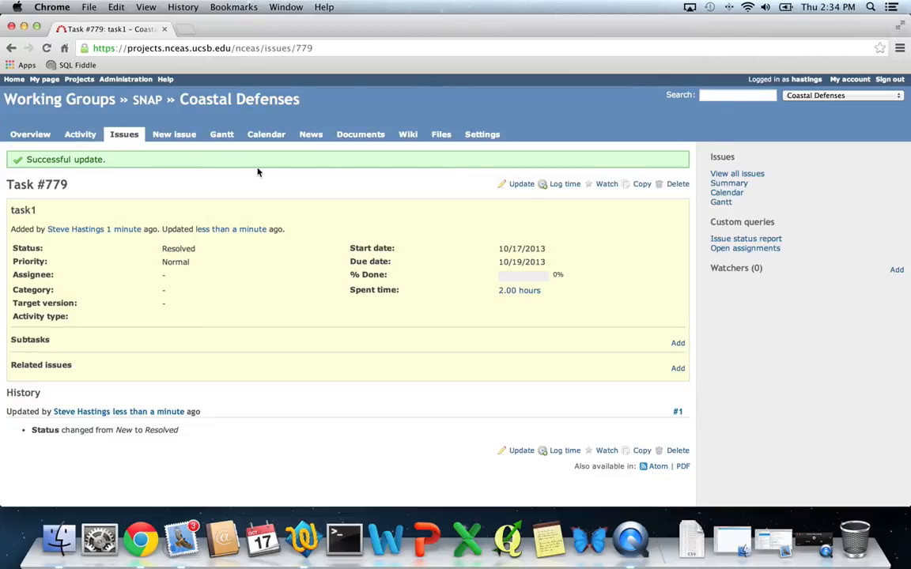
mouse_move(266, 140)
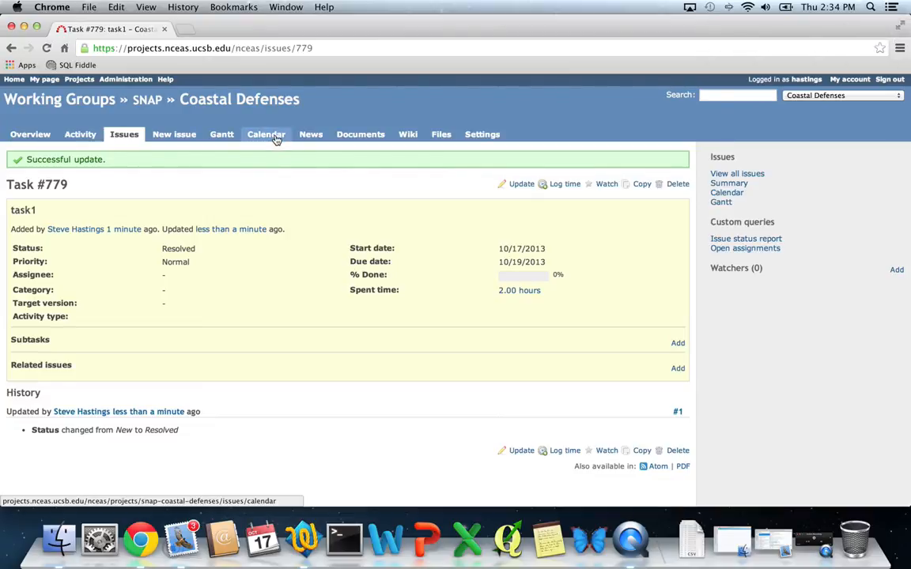
Show the Coastal Defenses calendar for October 2013 with task #779 on the 17th and 19th
click(266, 133)
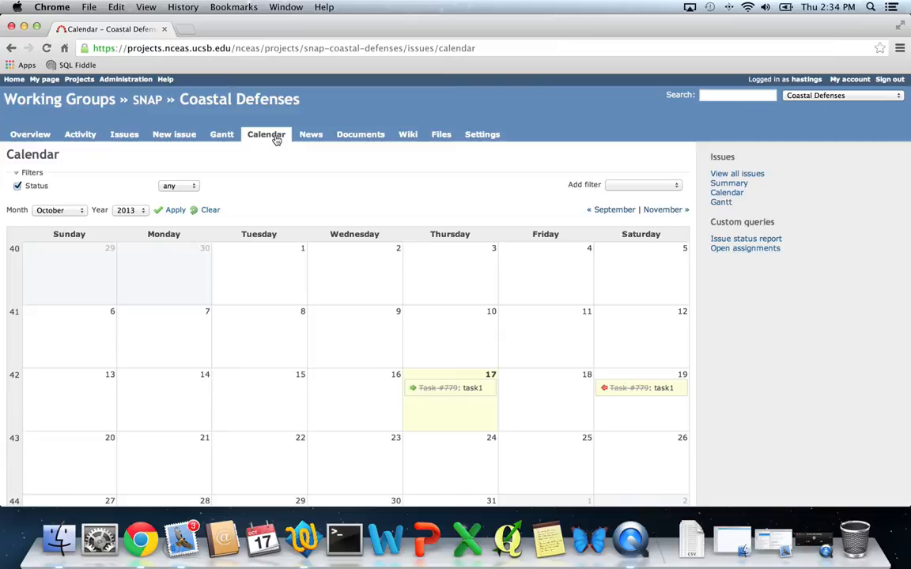
scroll(down, 3)
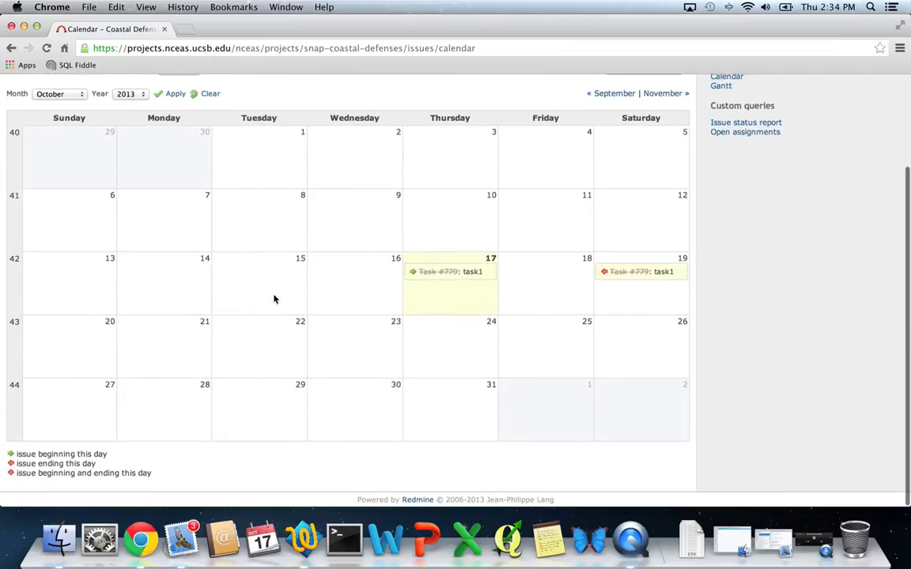
mouse_move(487, 240)
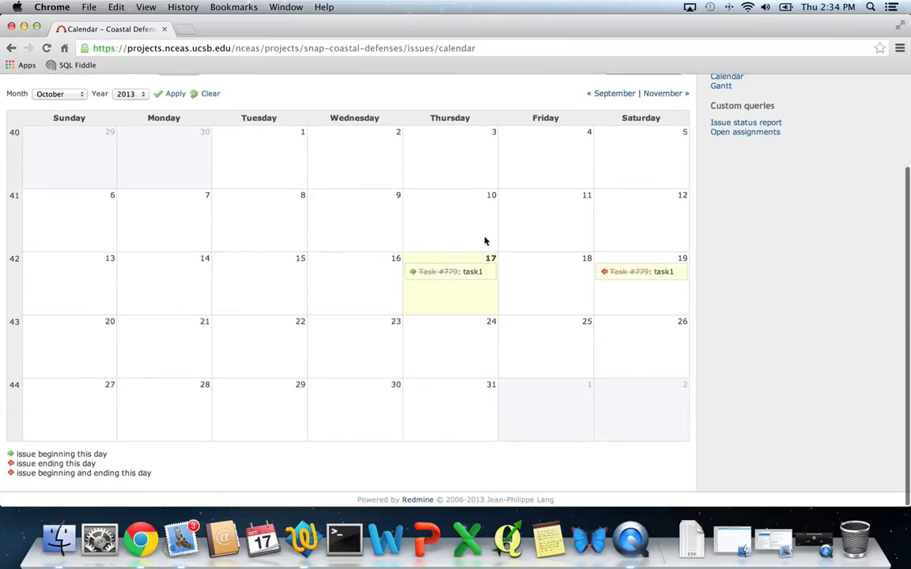
mouse_move(209, 222)
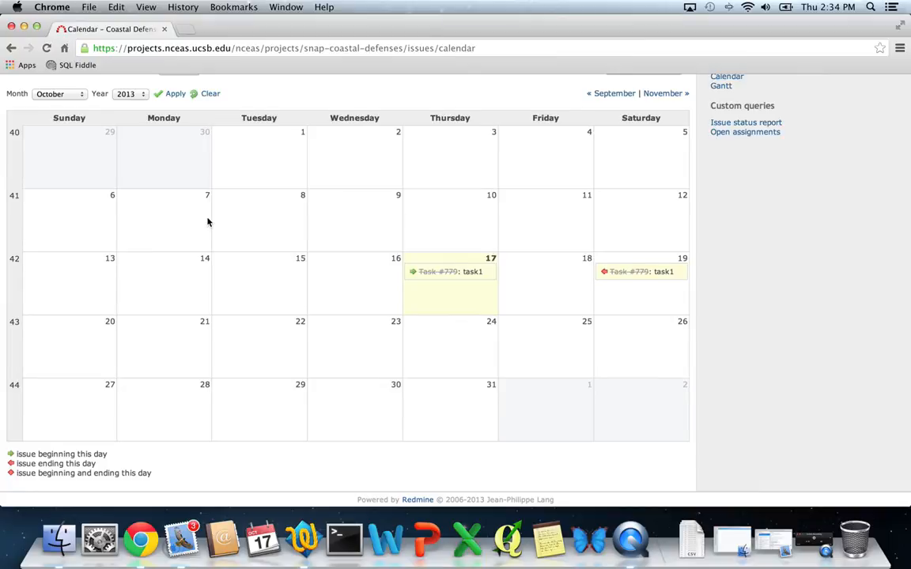
scroll(up, 3)
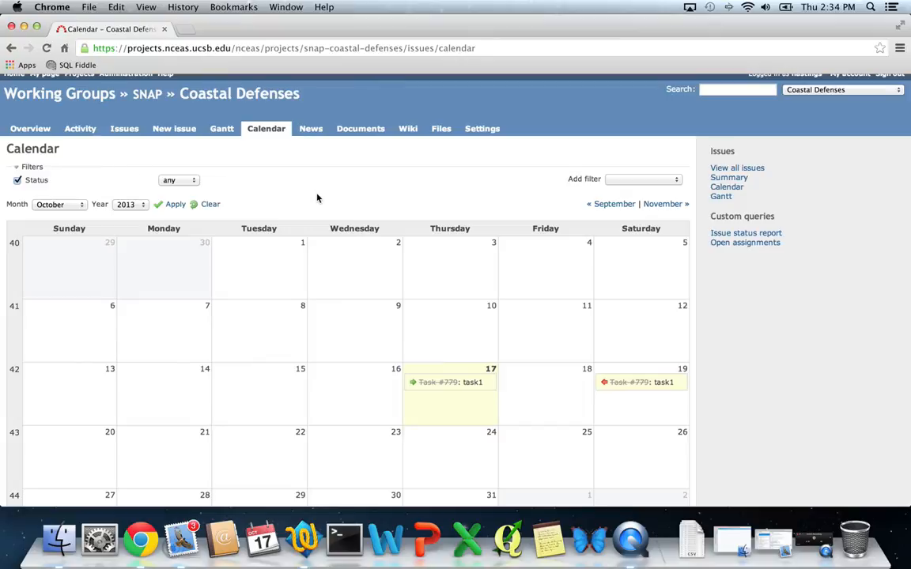
mouse_move(187, 180)
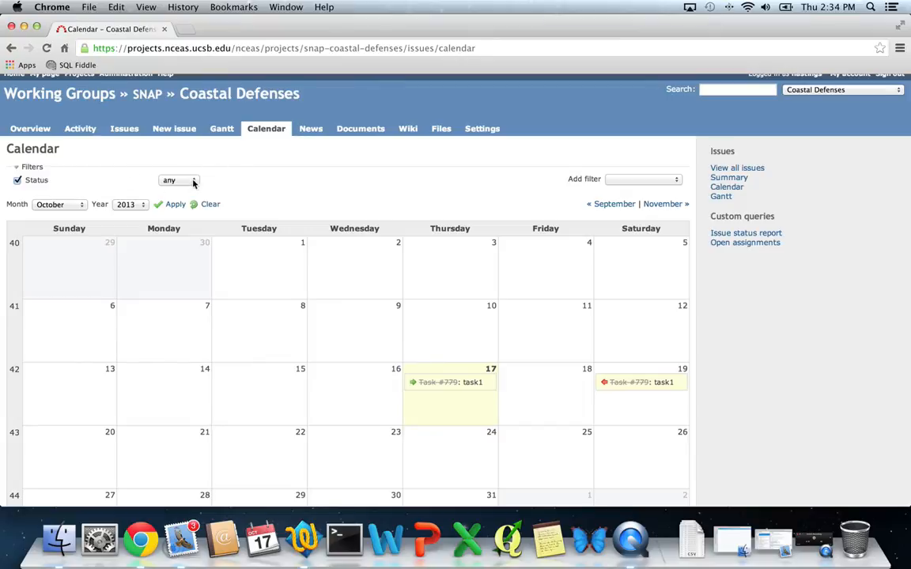
Filter the calendar to open issues (empty), then to closed issues showing task #779
click(181, 181)
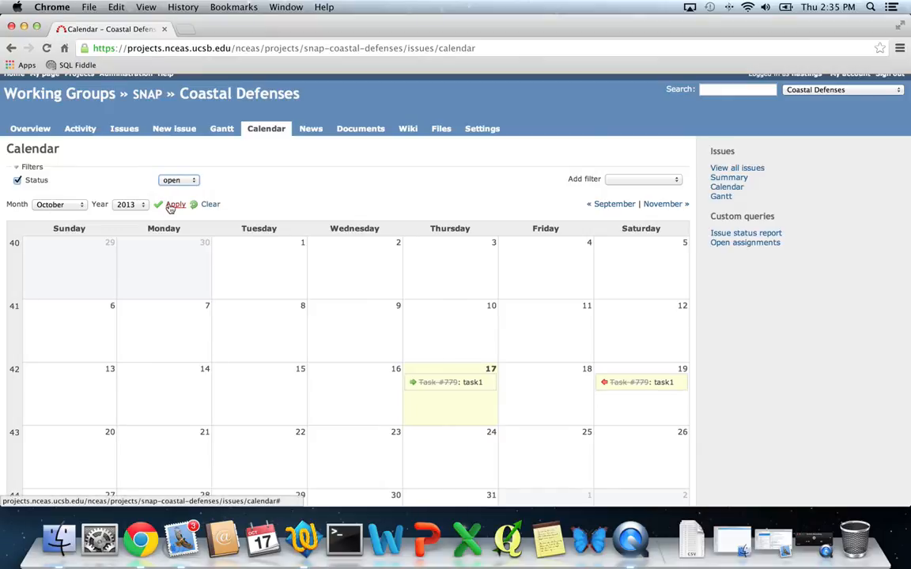
click(174, 204)
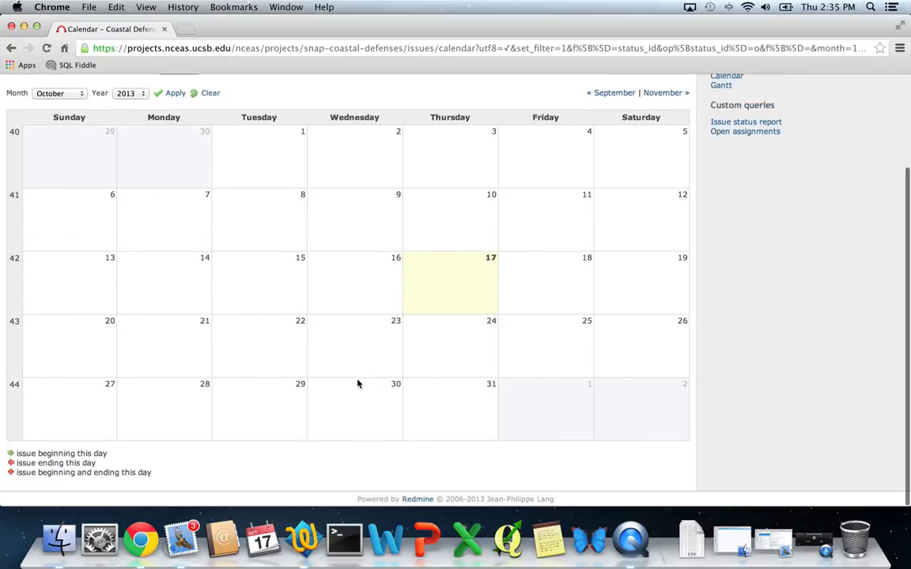
mouse_move(465, 286)
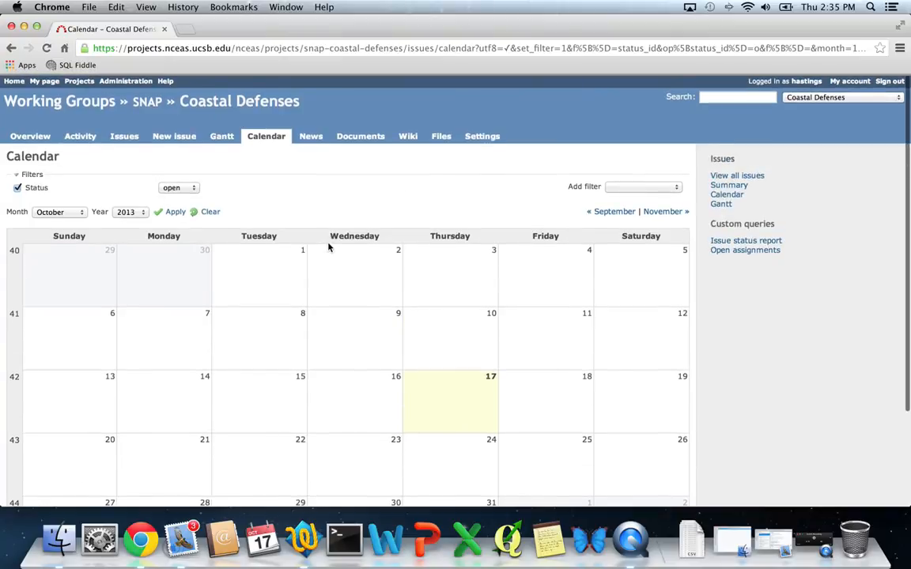
click(180, 187)
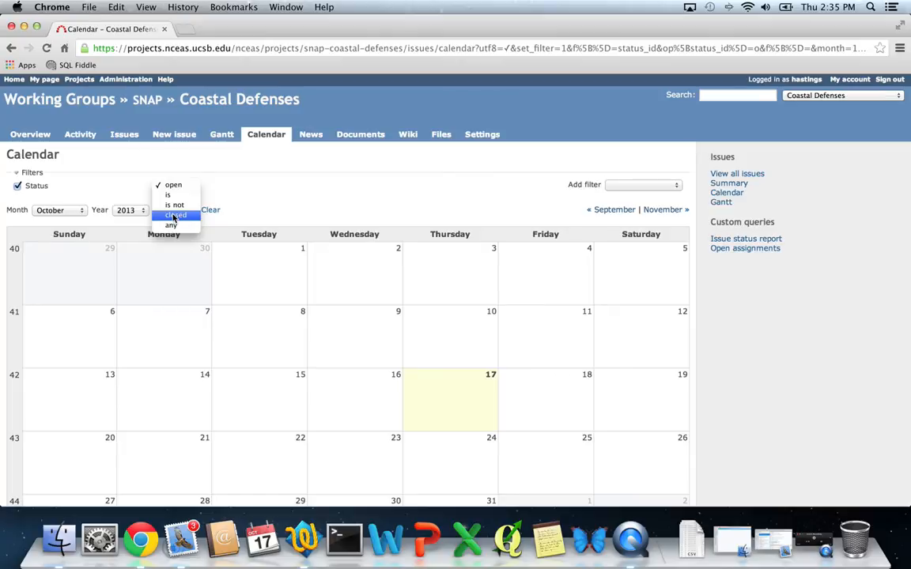
click(172, 215)
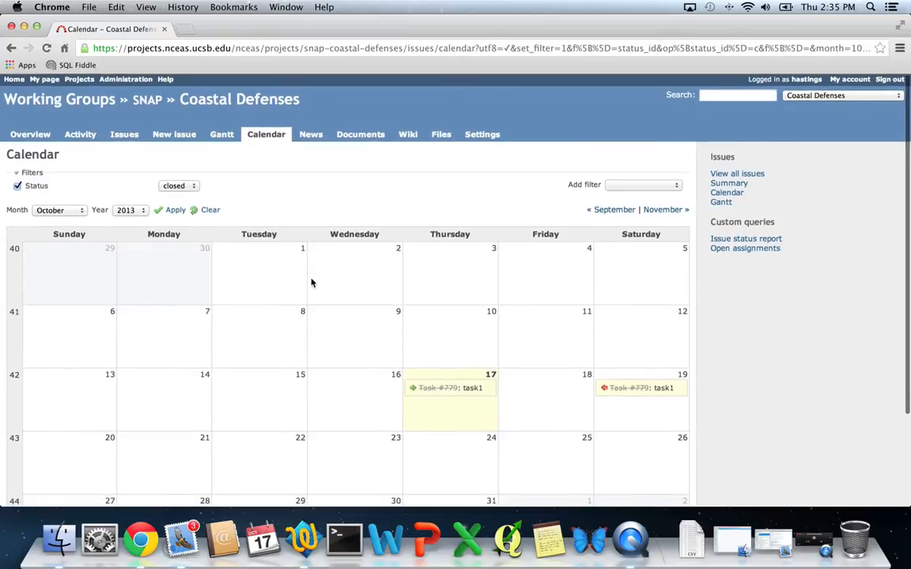
mouse_move(264, 187)
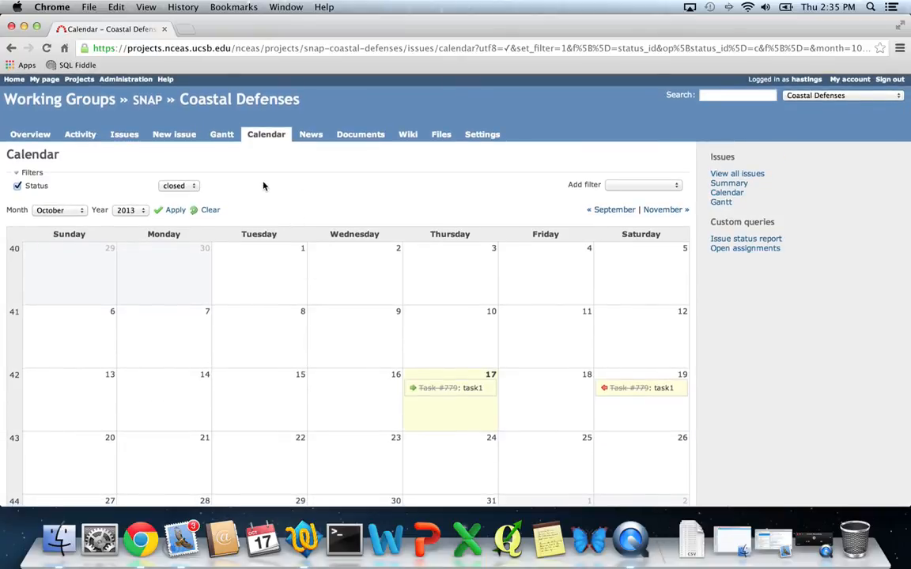
Show the Gantt chart filtered to open issues, leaving it empty
click(221, 133)
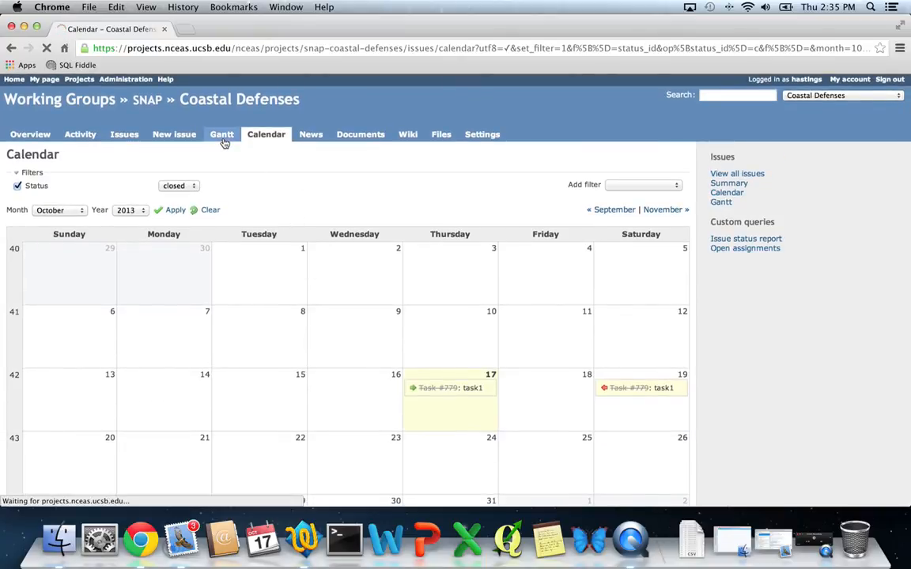
click(221, 133)
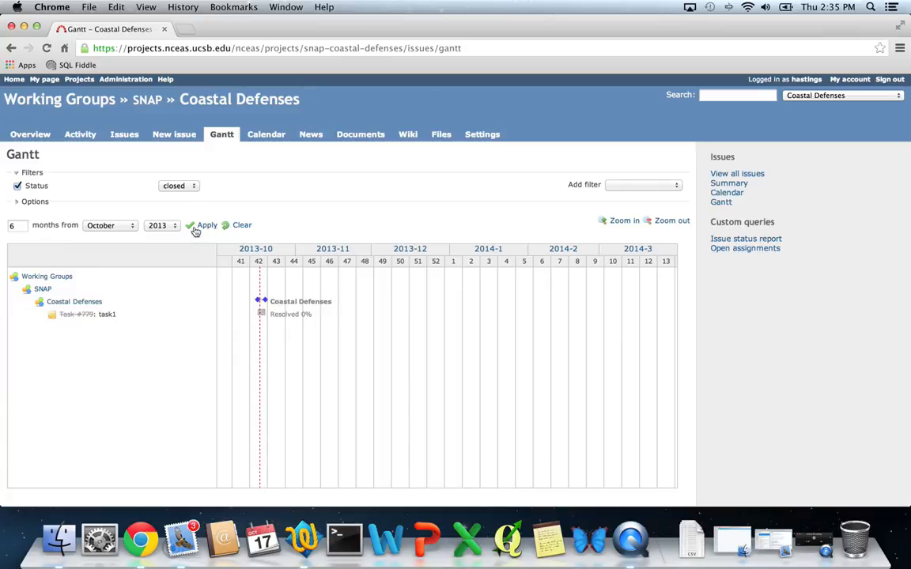
mouse_move(204, 219)
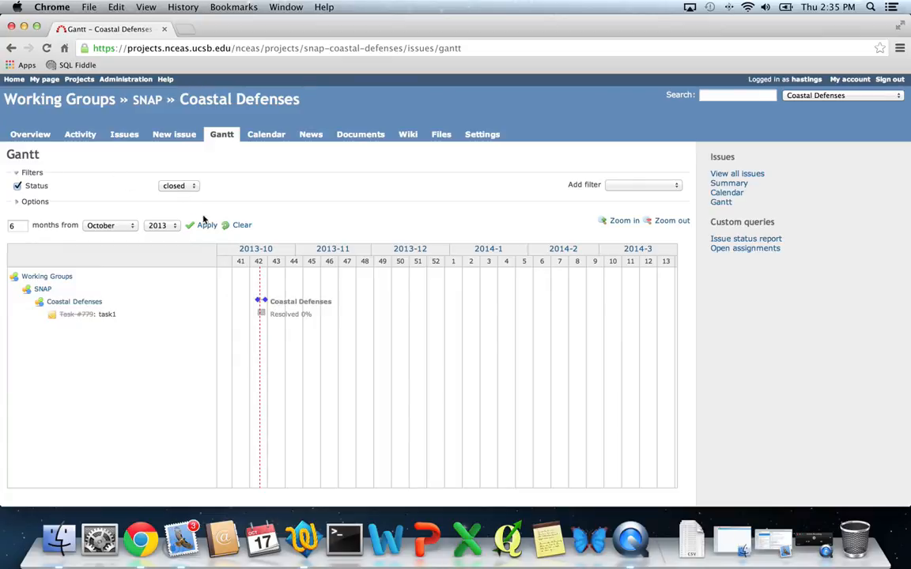
mouse_move(263, 313)
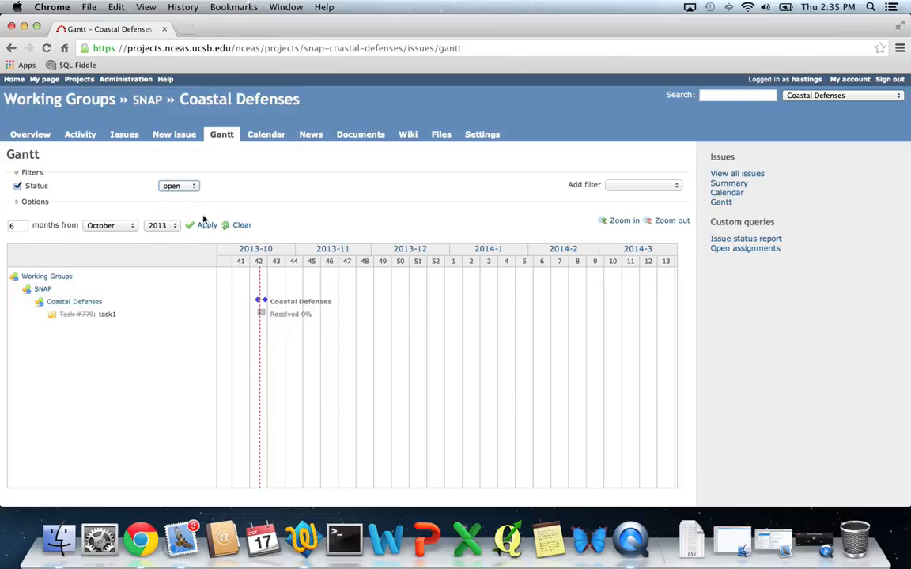
click(204, 225)
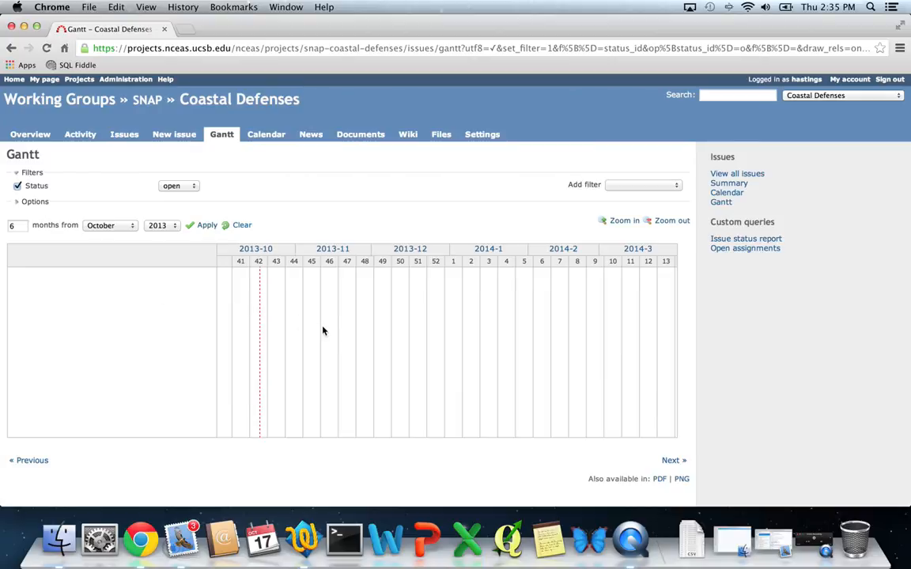
mouse_move(284, 222)
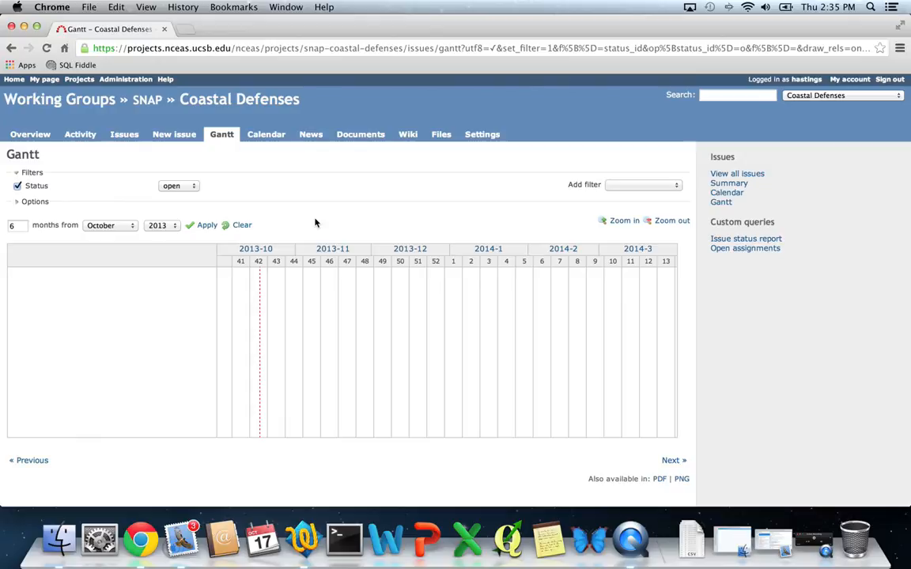
mouse_move(527, 377)
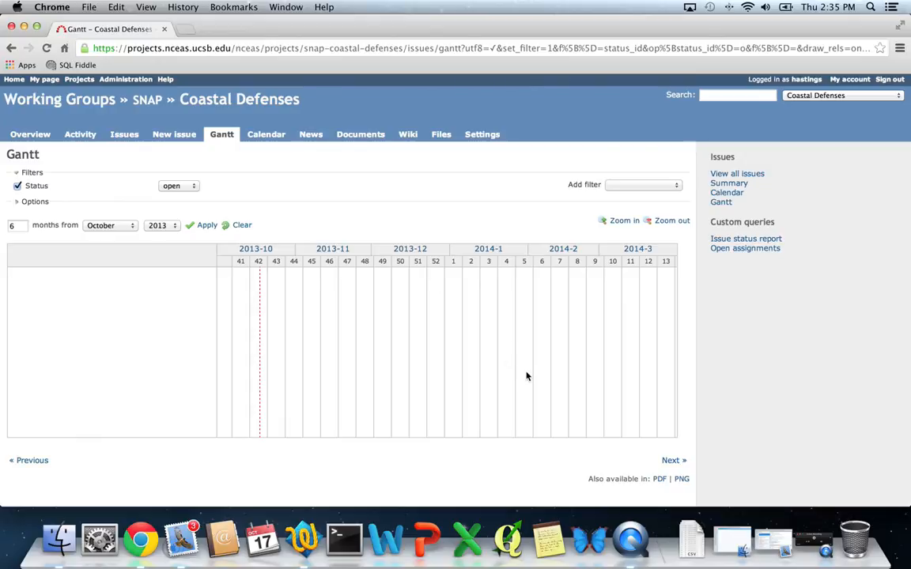
mouse_move(316, 250)
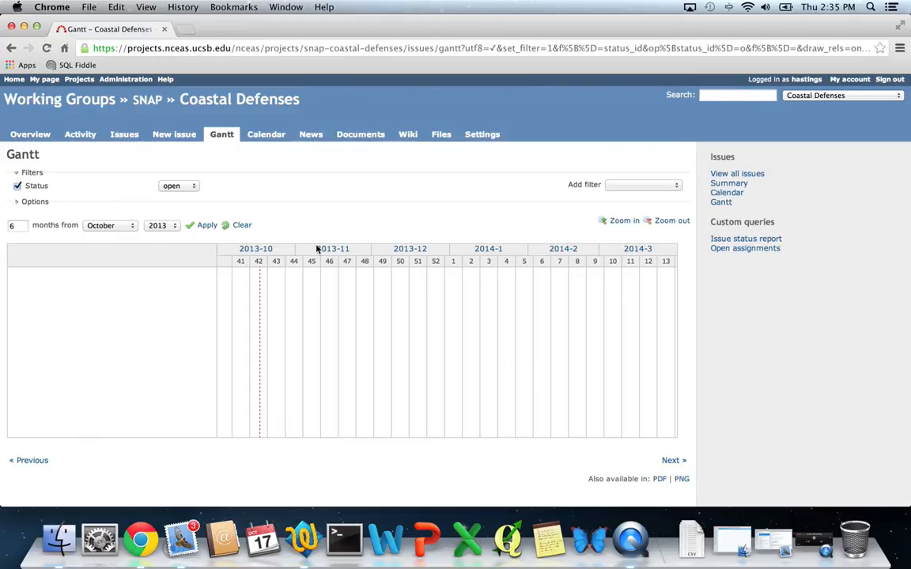
mouse_move(79, 138)
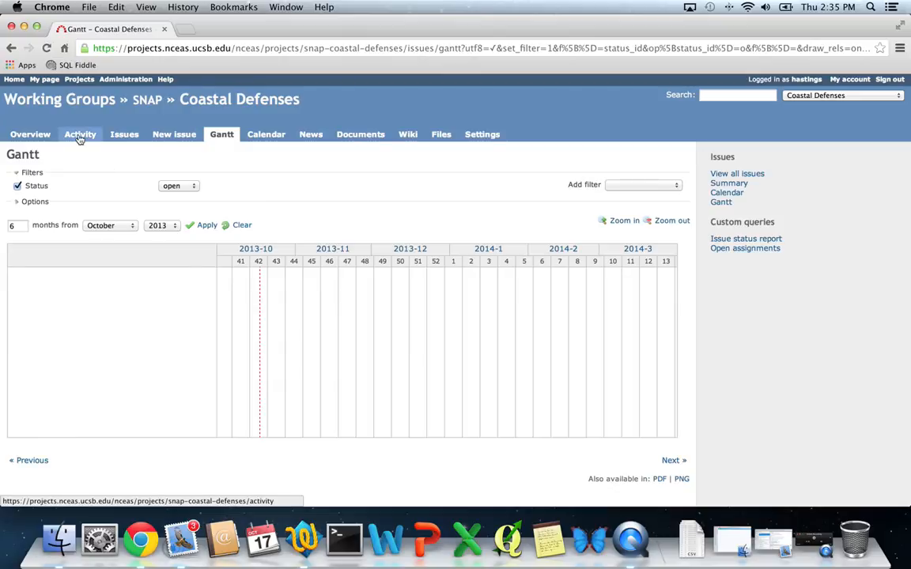
Review the Activity feed showing the resolved task, then return to the project overview
click(79, 132)
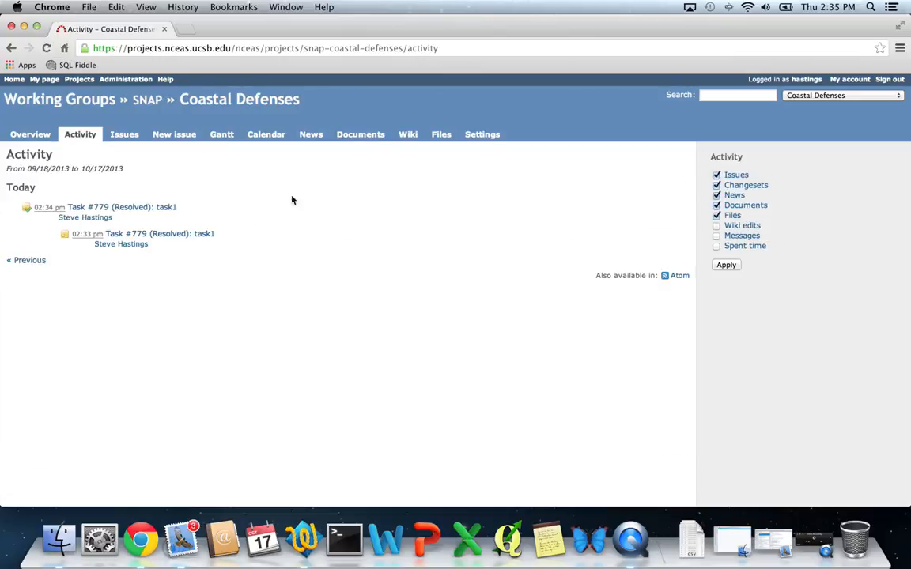
mouse_move(417, 257)
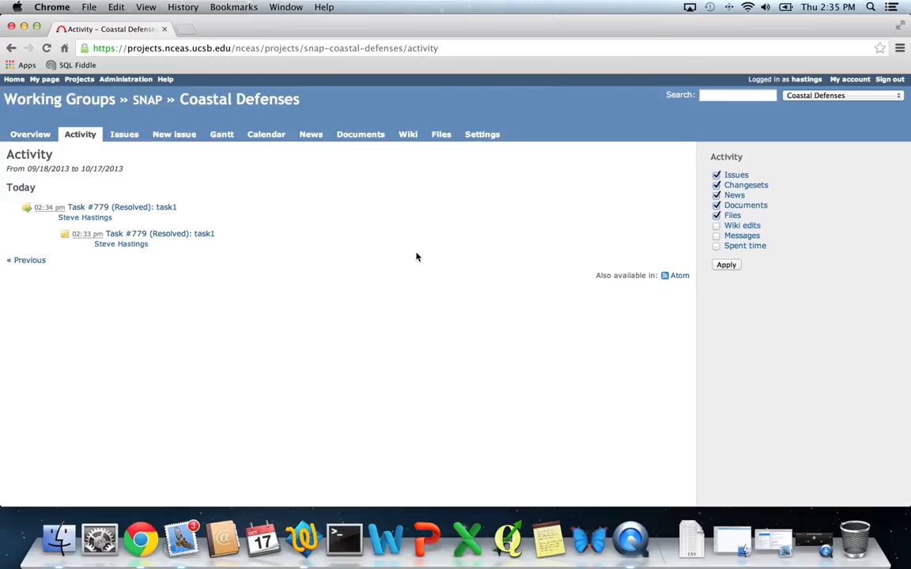
click(28, 133)
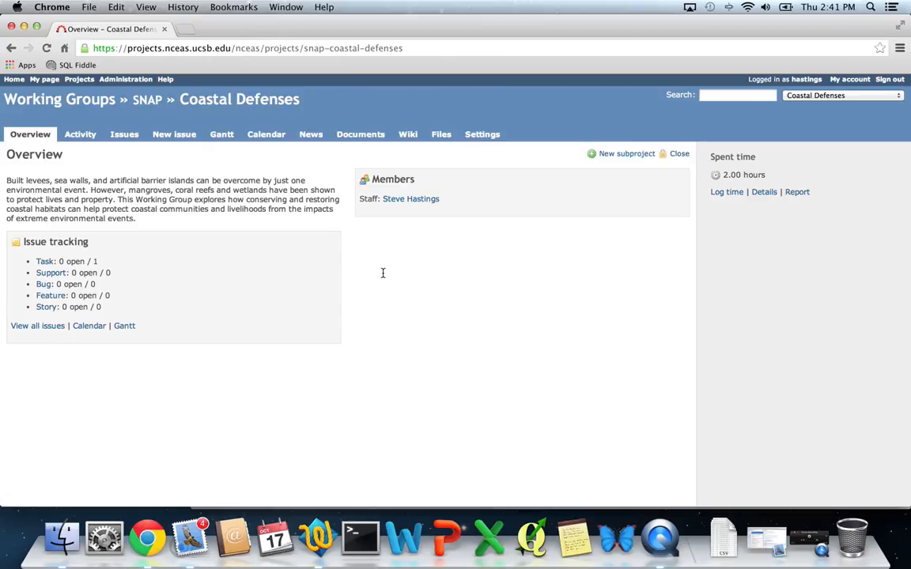
Review the empty Documents section and empty Files list, then begin adding a new file
click(361, 133)
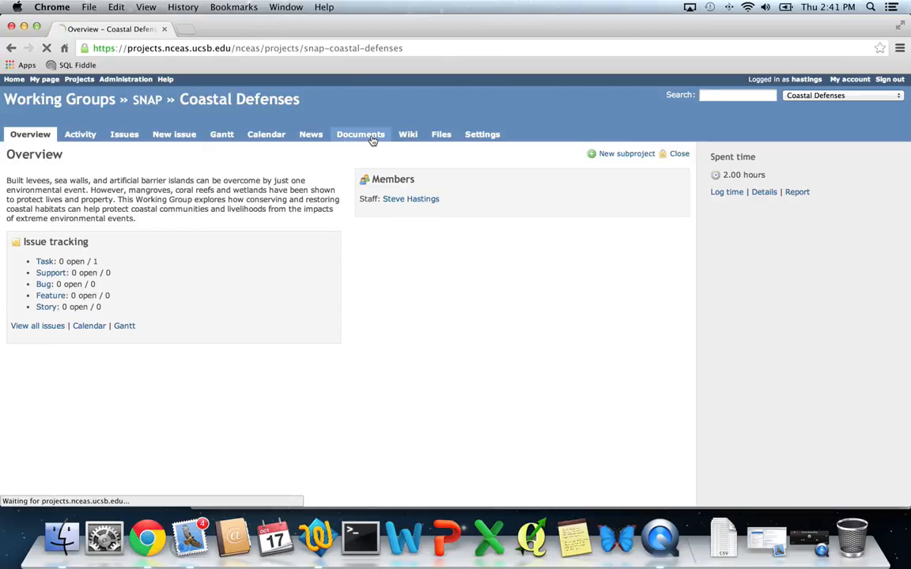
click(361, 133)
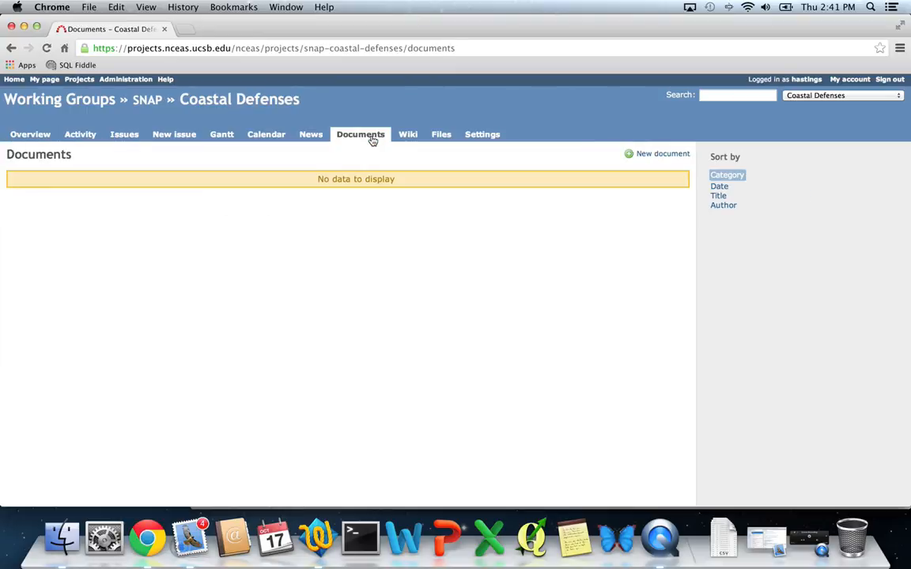
click(441, 133)
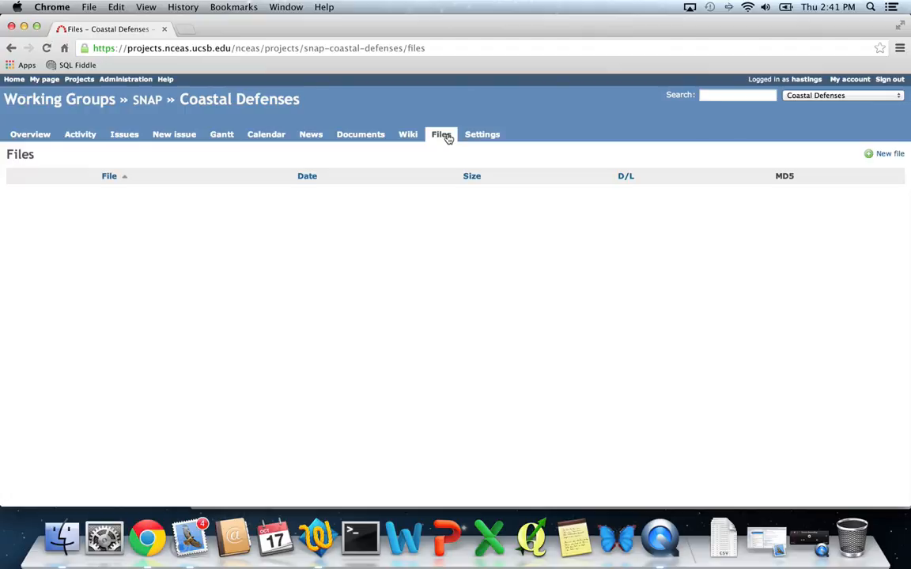
click(887, 153)
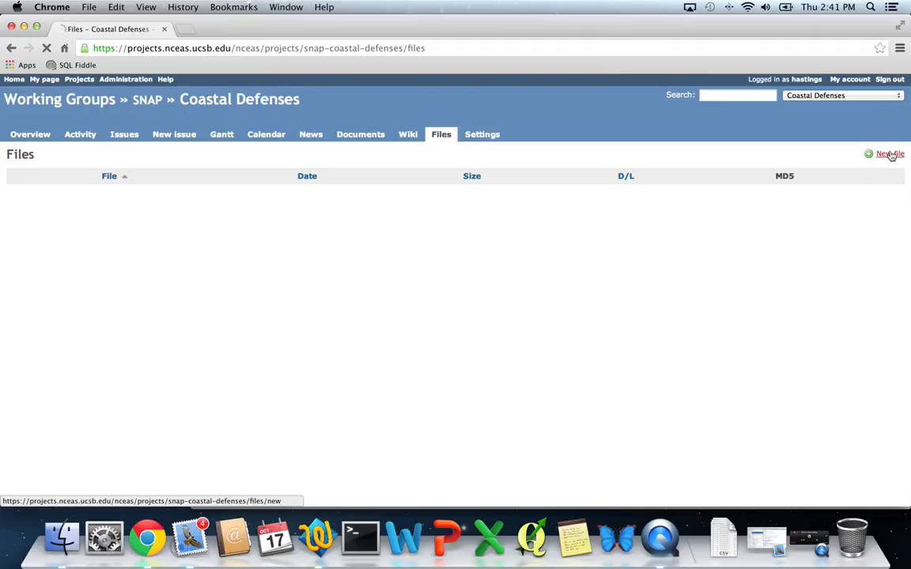
Upload naamp_rand_stops.geojson from the data folder so it appears in the Files list
click(886, 155)
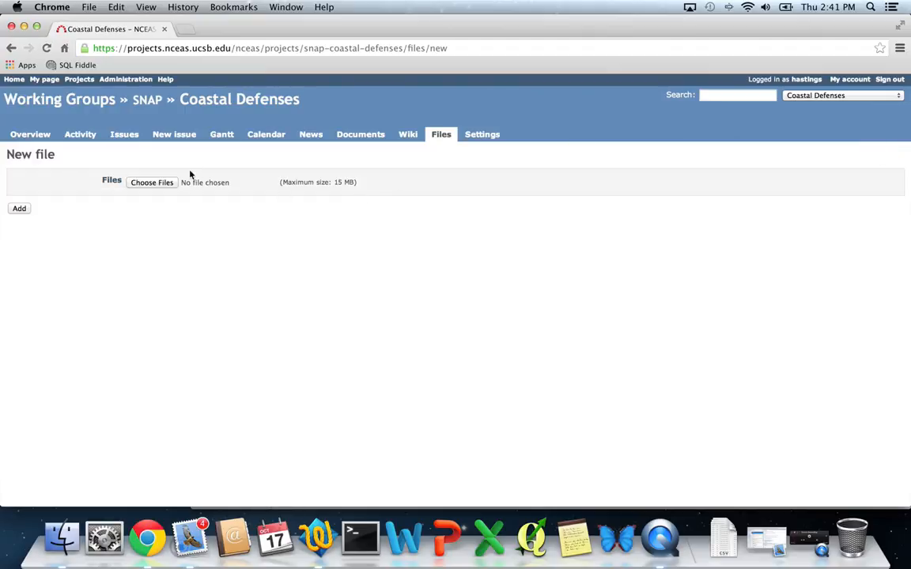
click(152, 183)
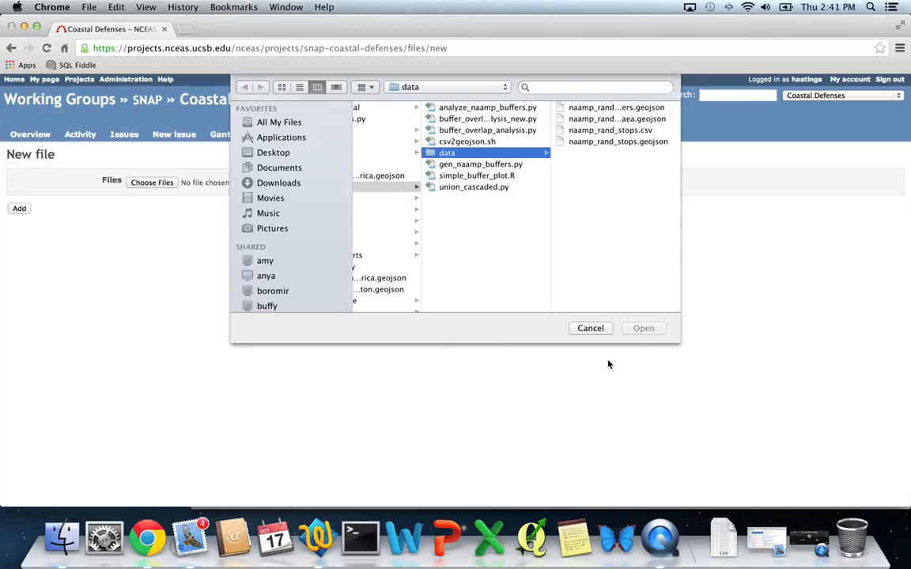
click(613, 142)
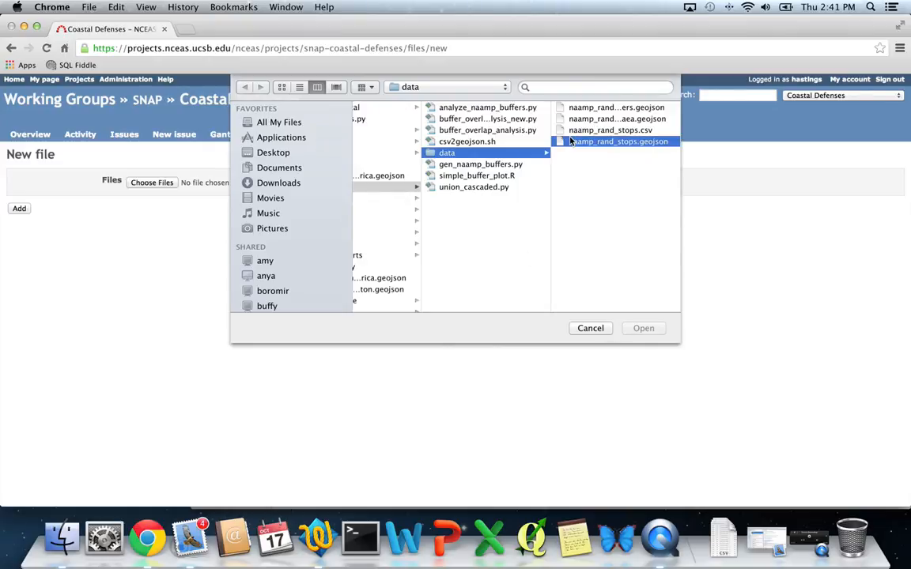
click(617, 141)
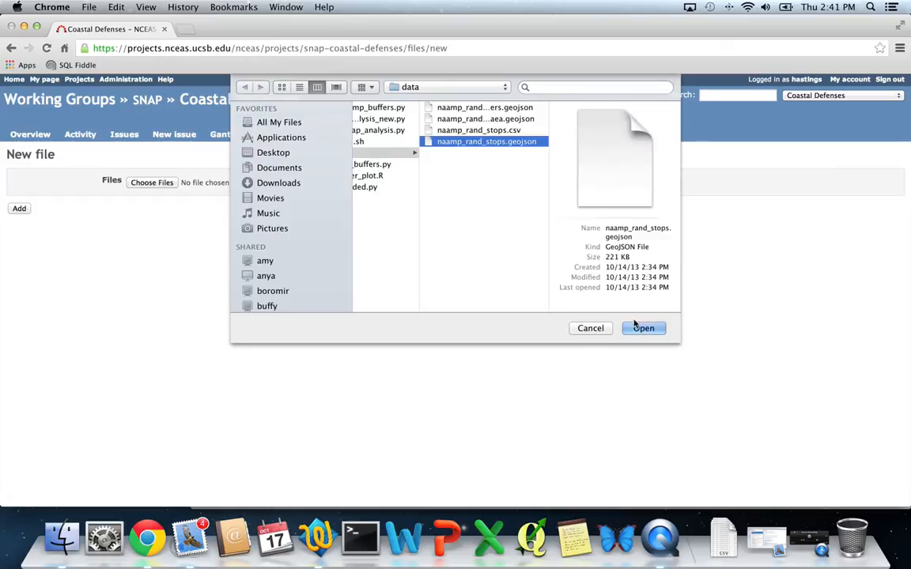
click(642, 328)
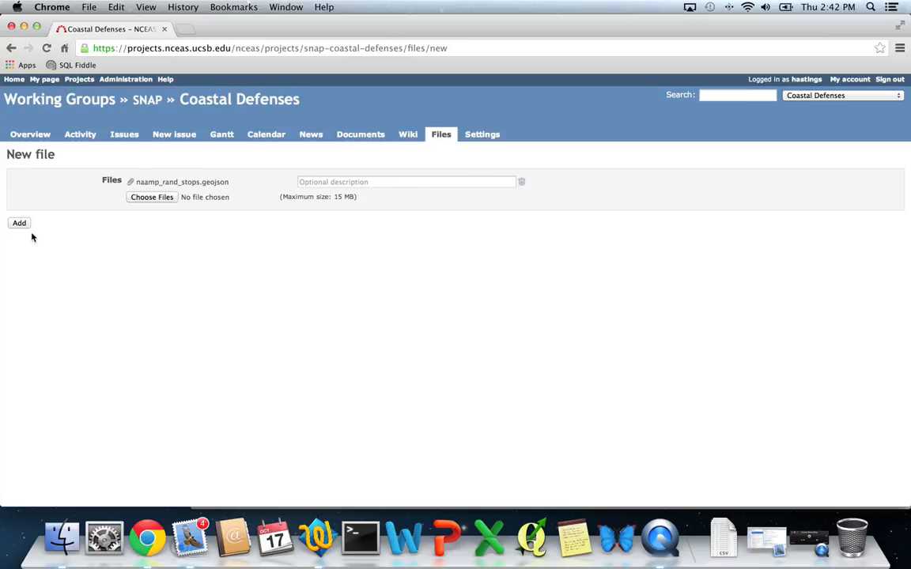
click(19, 223)
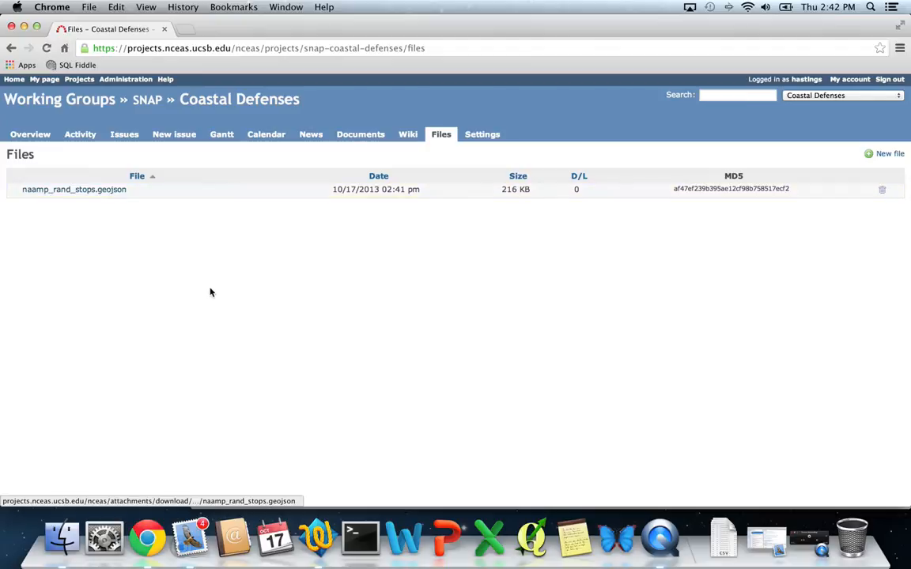
mouse_move(366, 122)
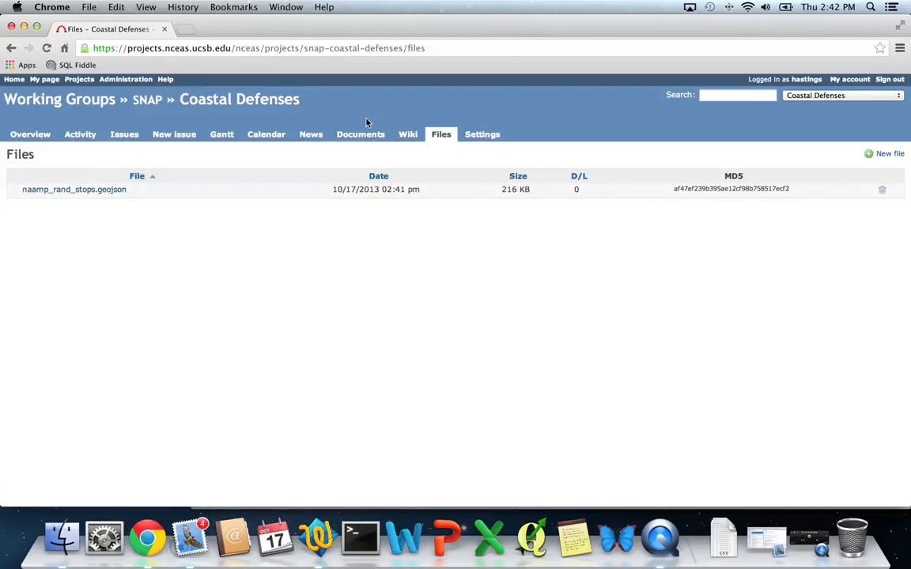
Browse Documents, the new-document form and the project wiki, then return to Overview
click(360, 132)
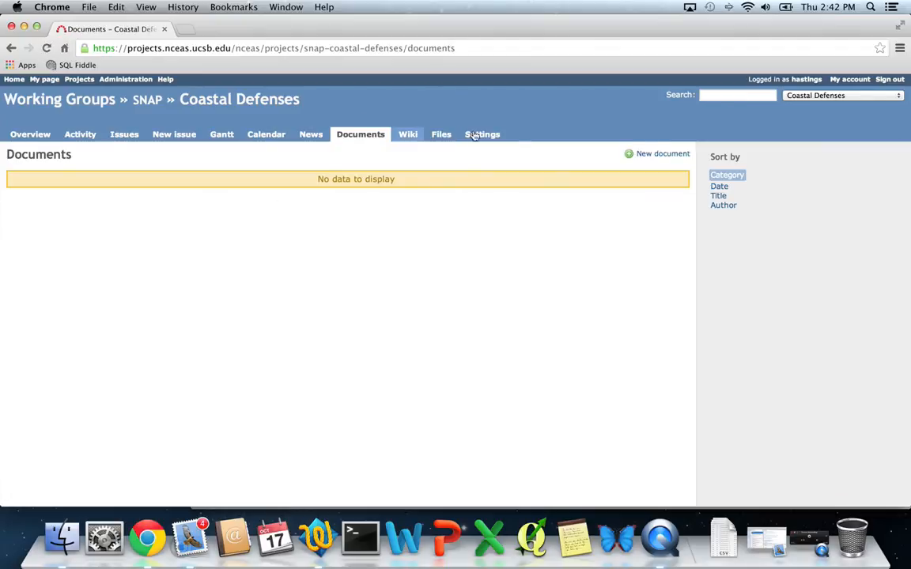
click(661, 154)
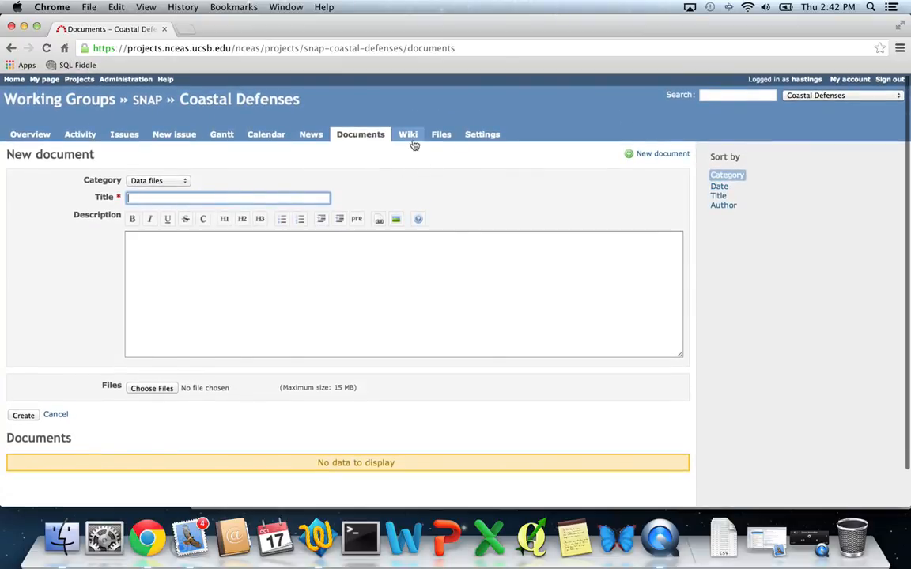
click(408, 132)
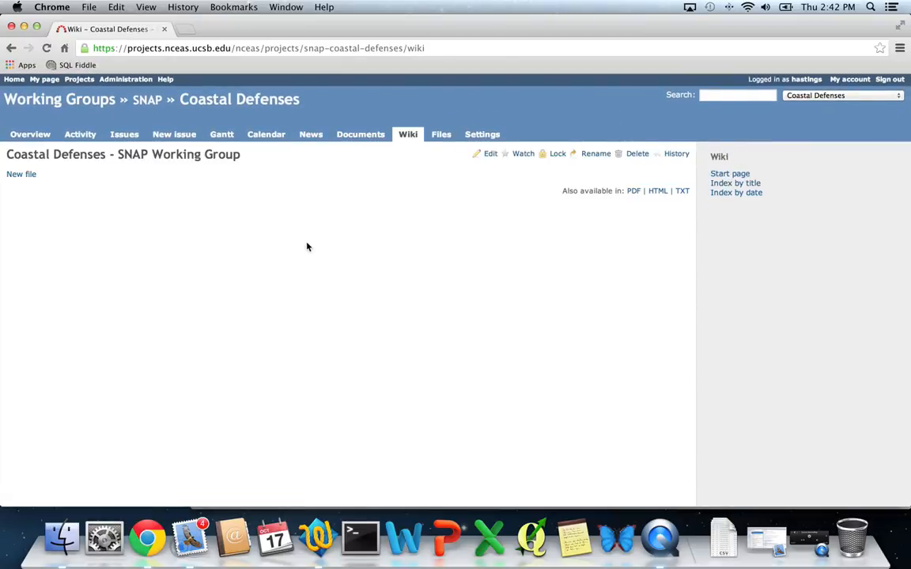
mouse_move(269, 244)
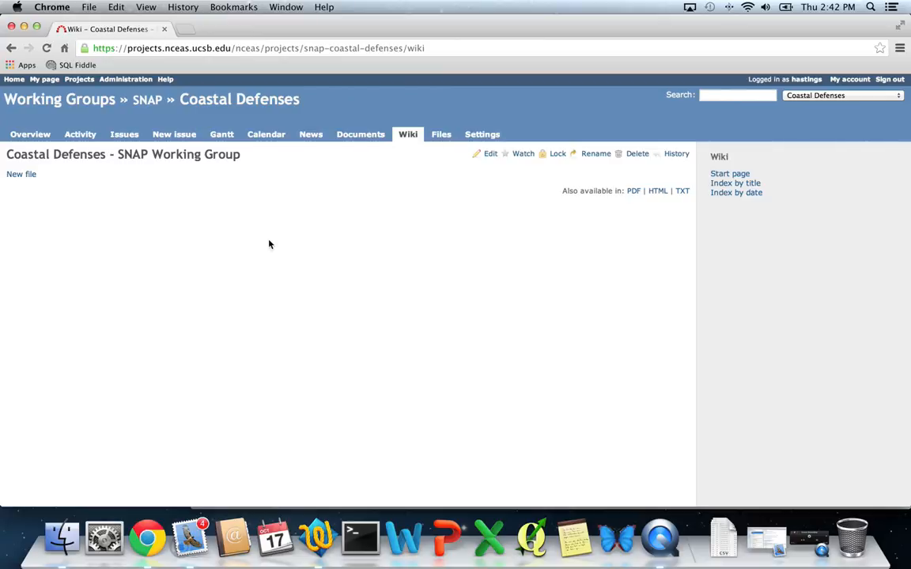
click(30, 133)
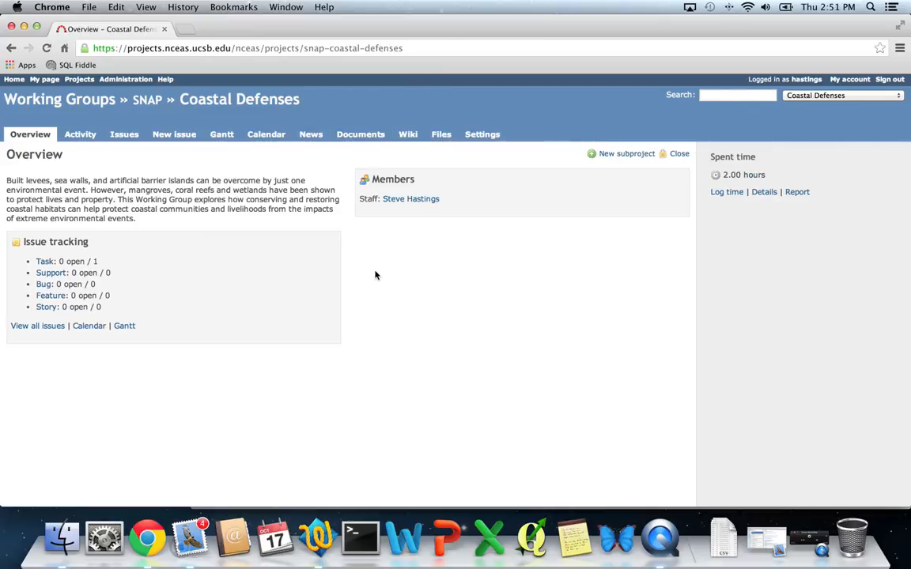